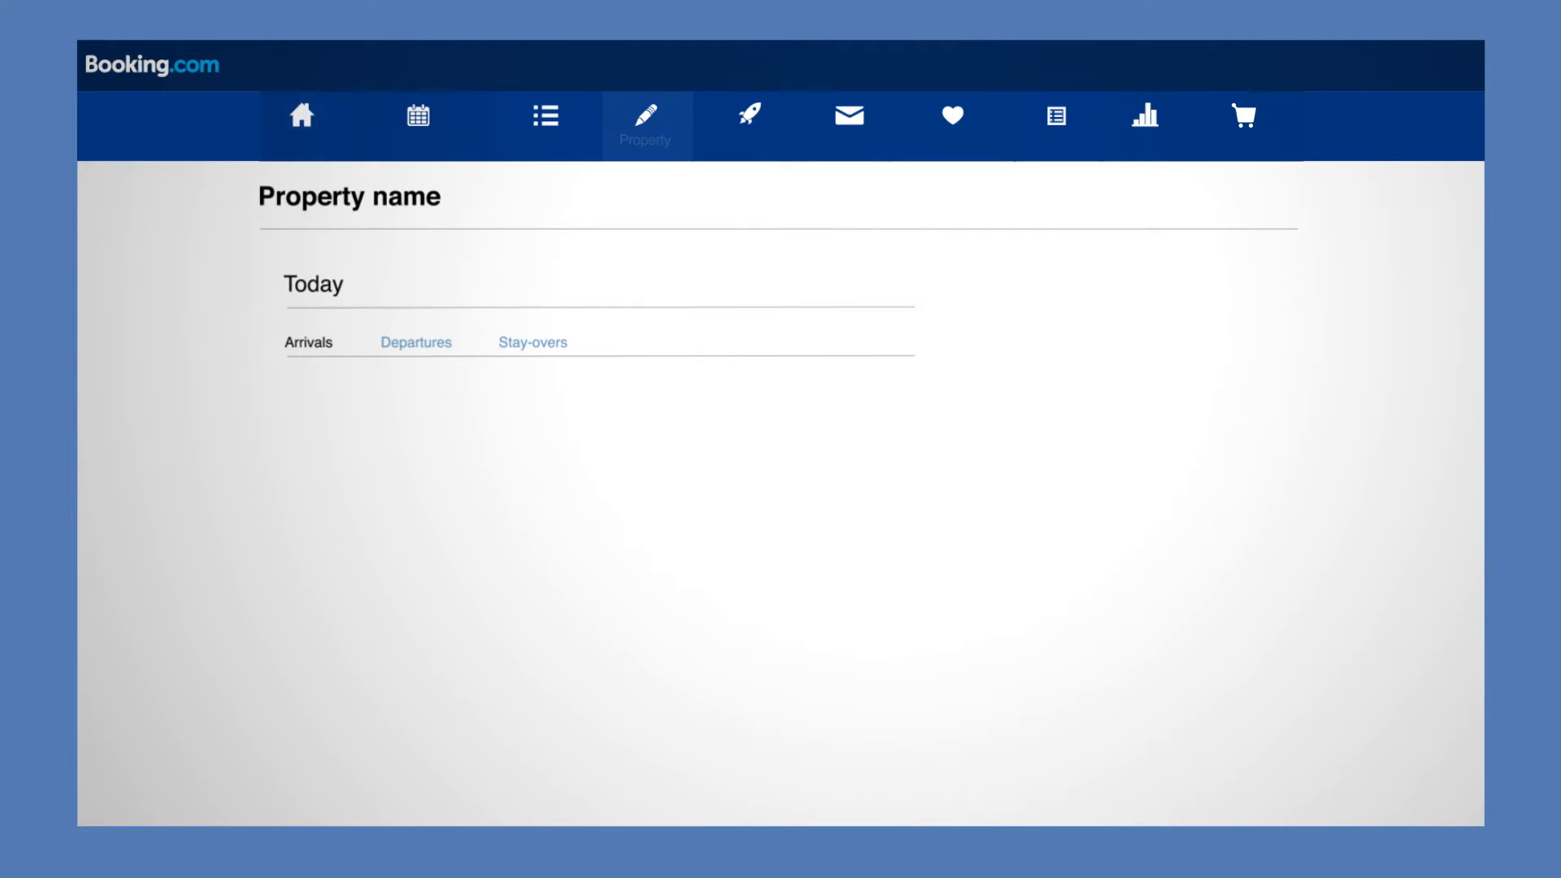
# Go to Messaging preferences from the Property menu.
pyautogui.click(647, 116)
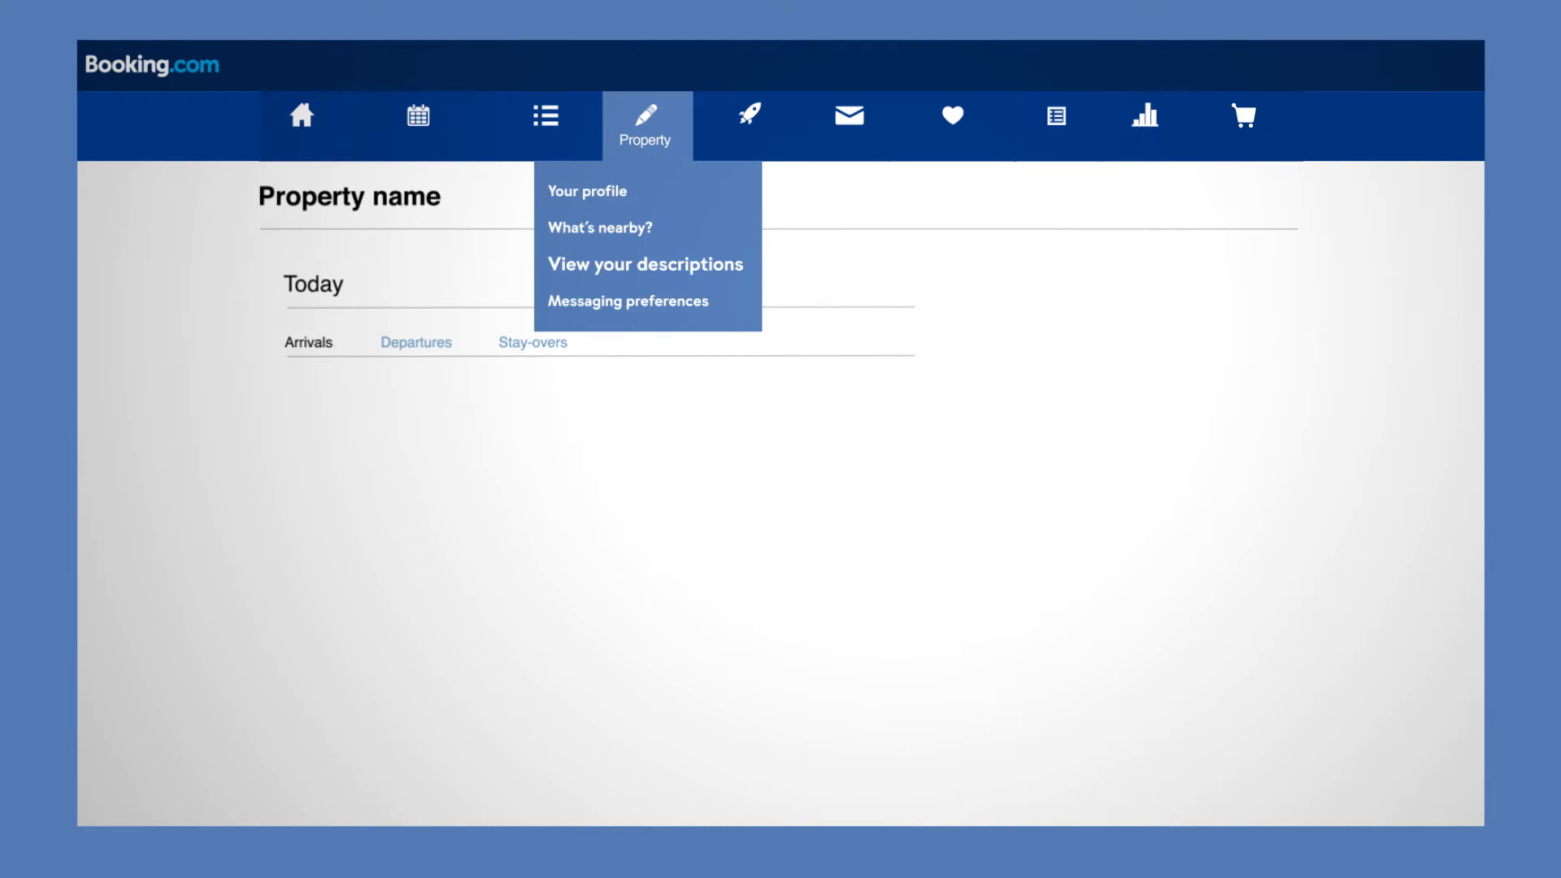
pyautogui.click(628, 301)
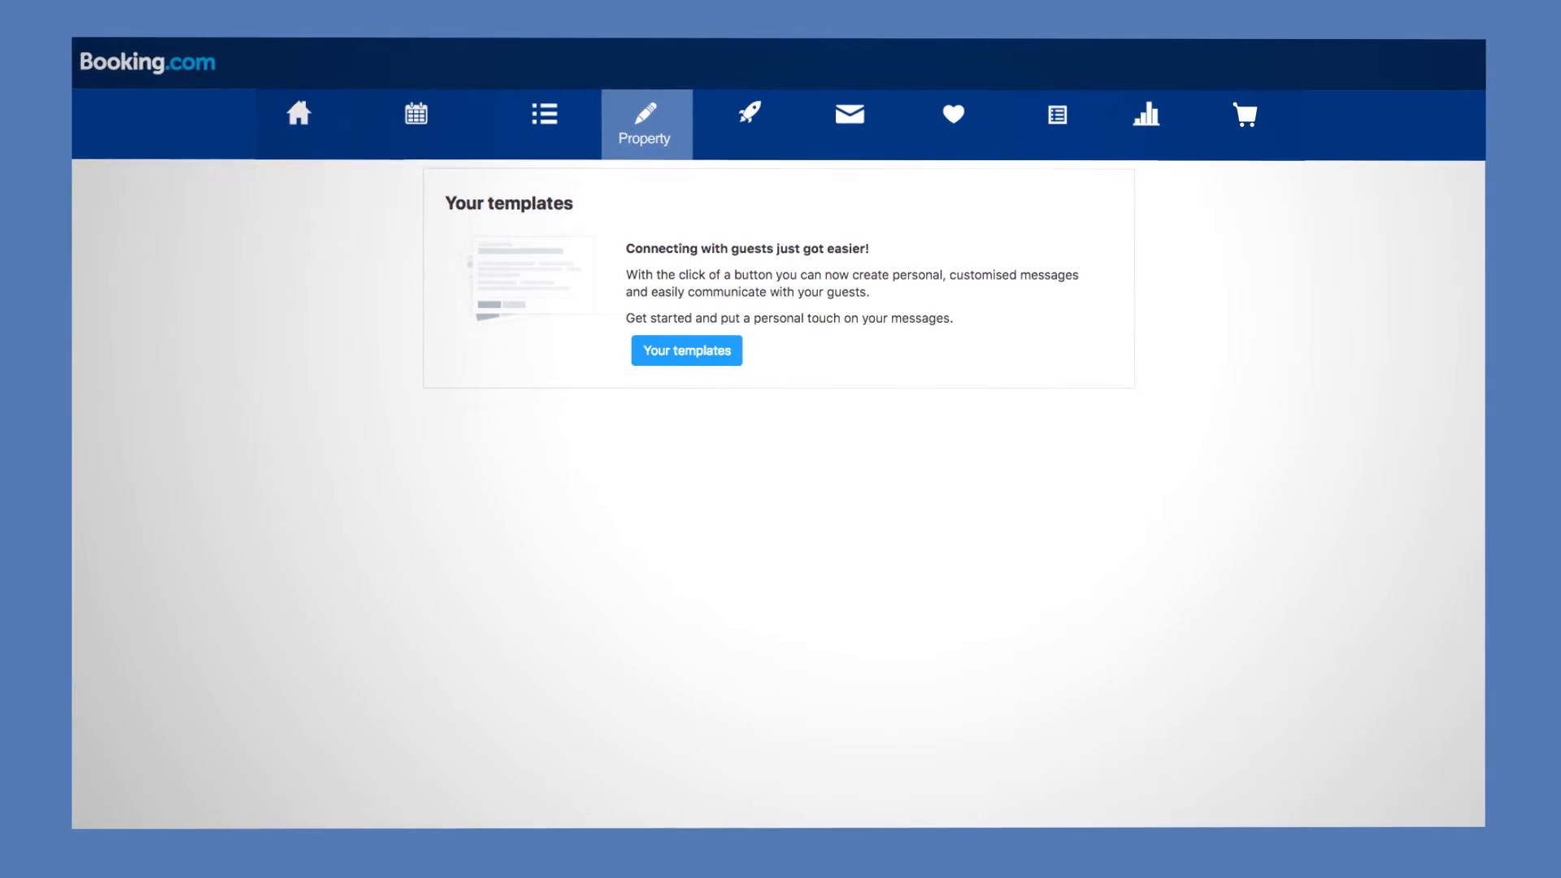
# Create a new template with topic Welcome named 'Welcome information'.
pyautogui.click(687, 350)
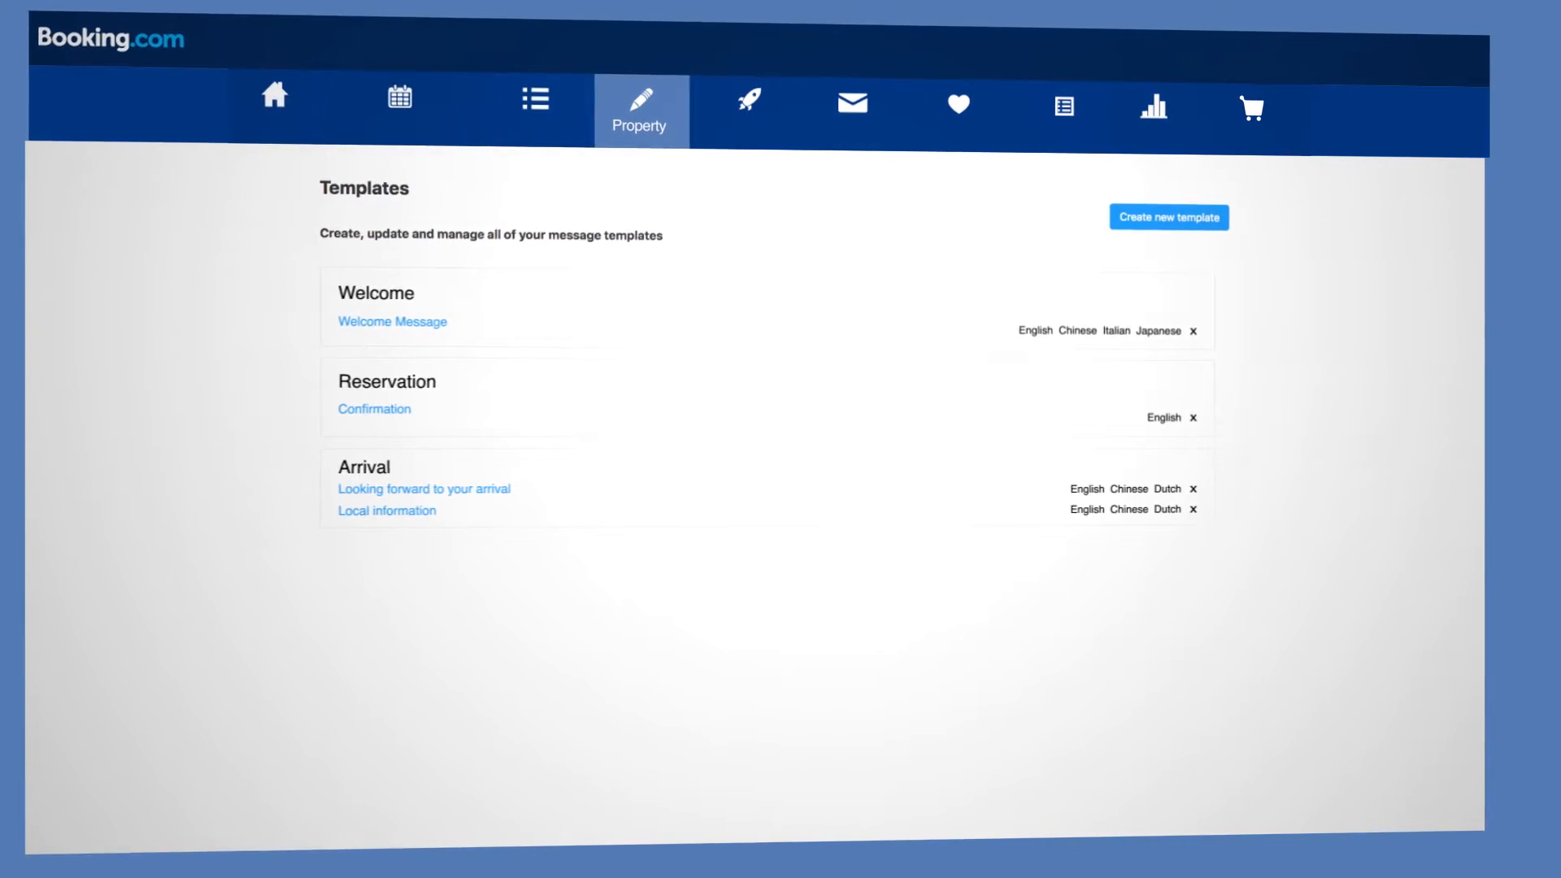
pyautogui.click(1167, 218)
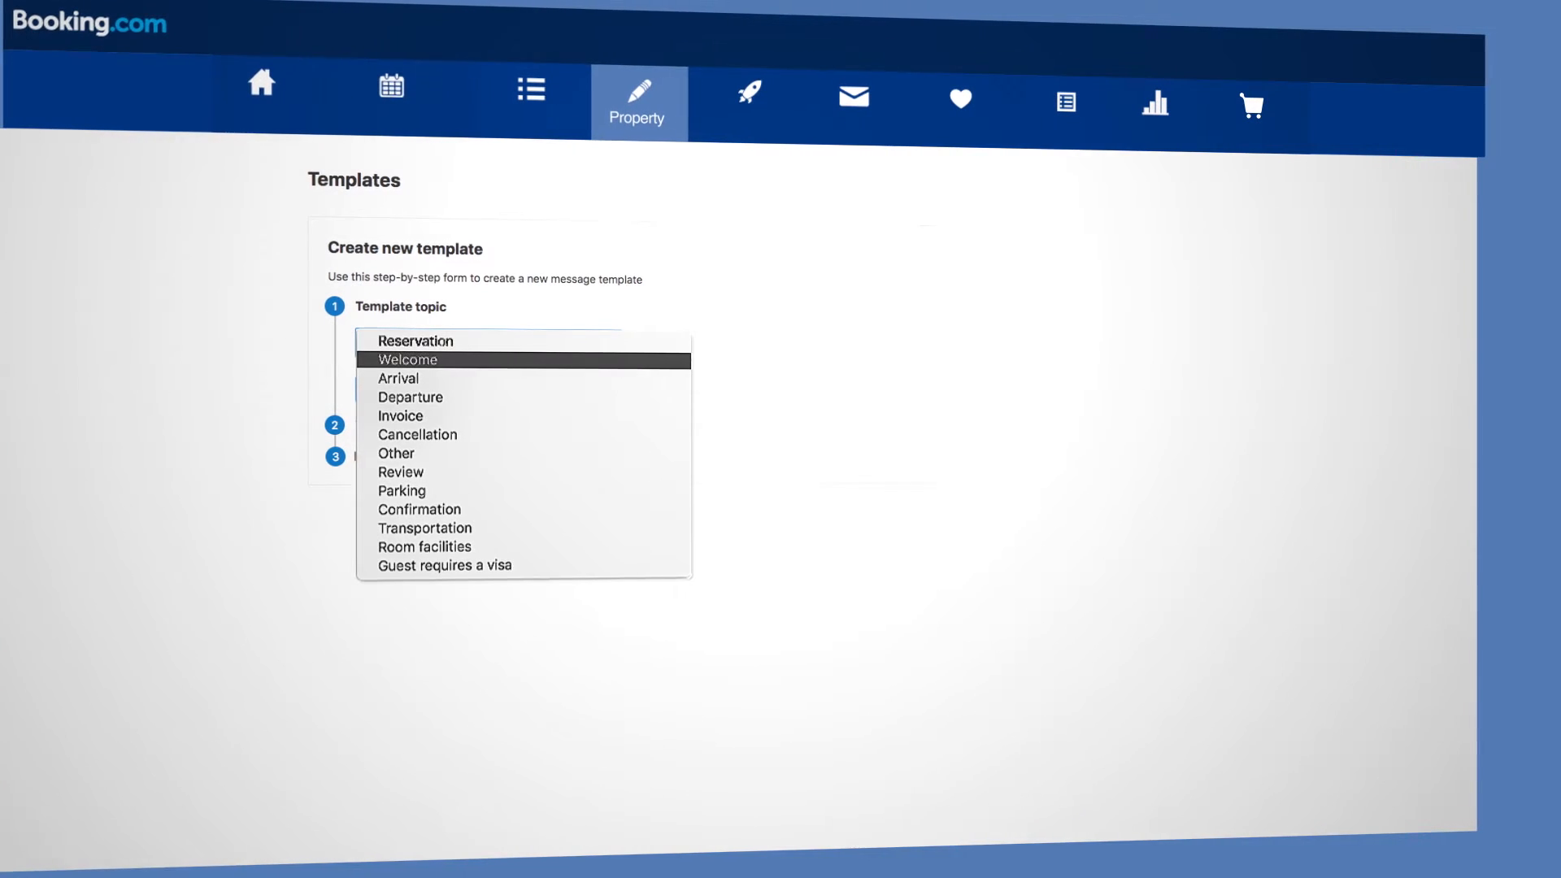
pyautogui.click(407, 360)
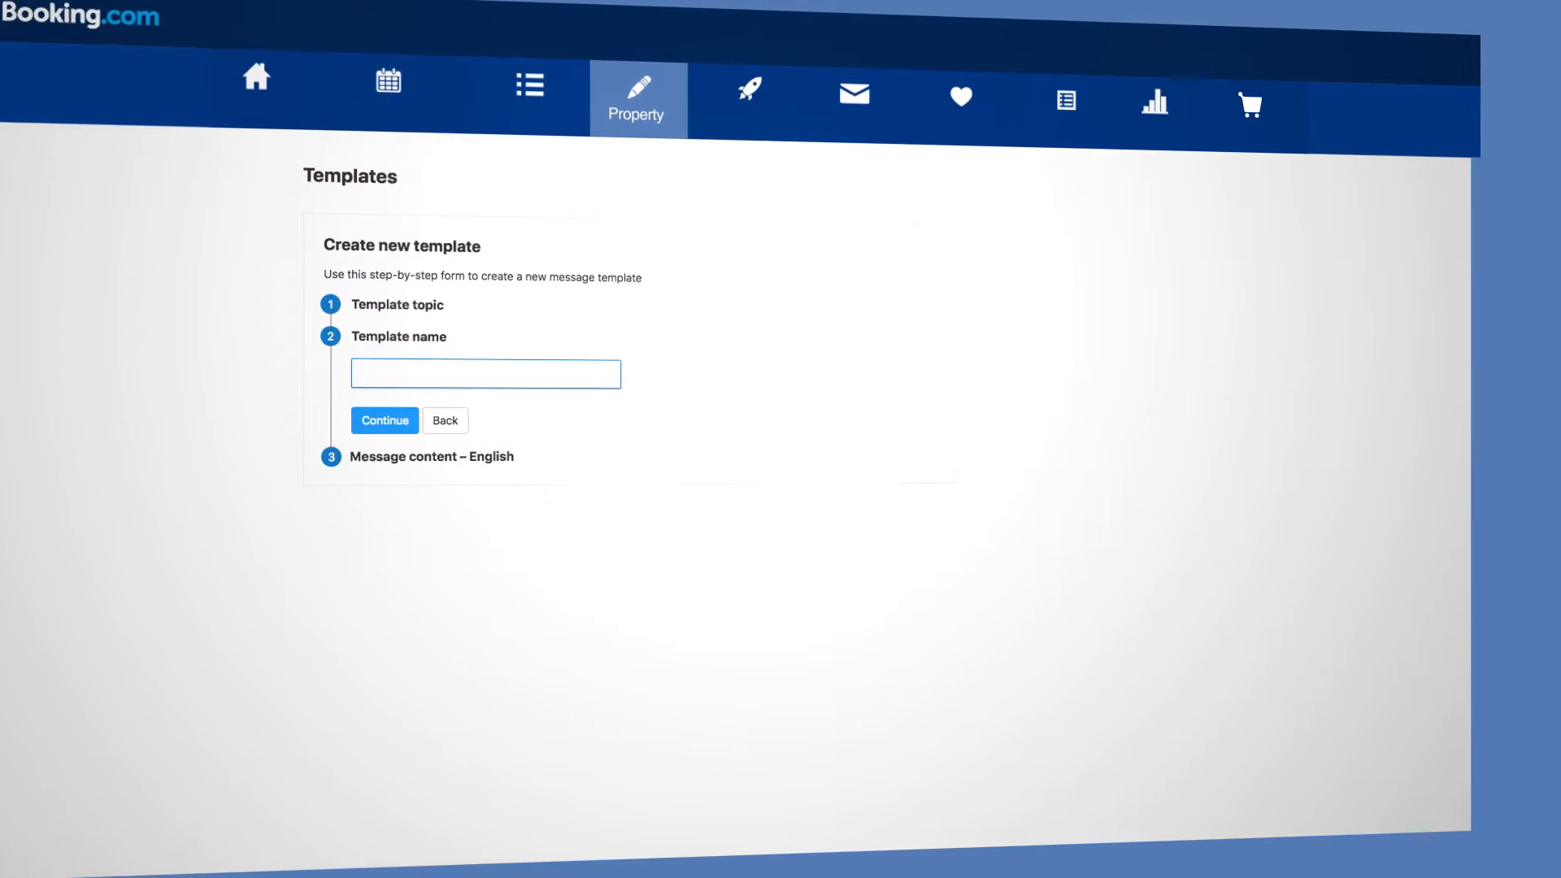
pyautogui.write('Welcome information')
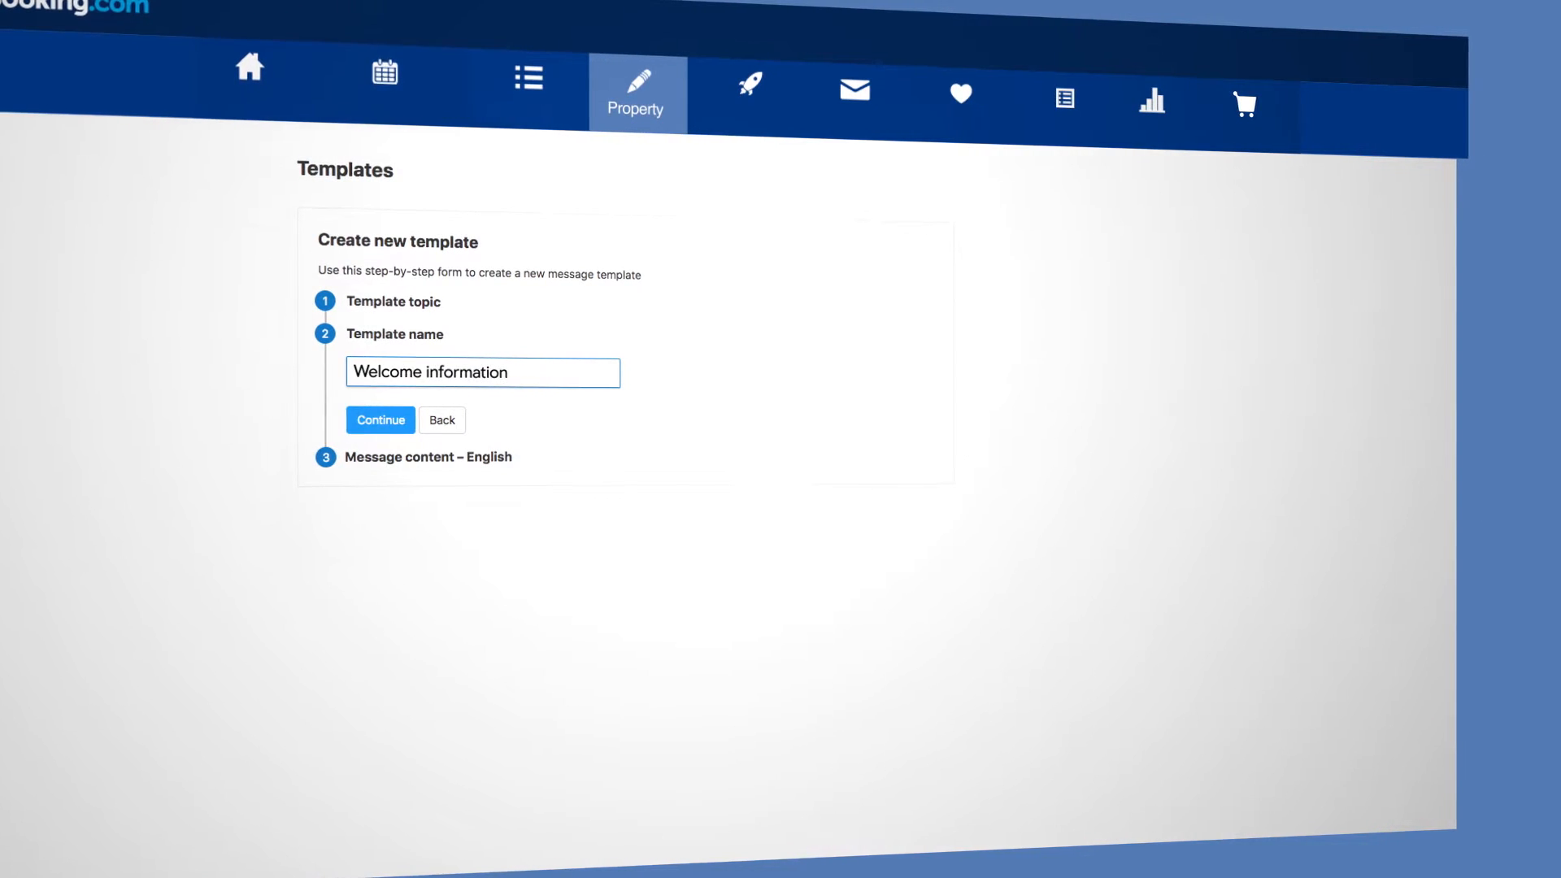
# Write the English message inserting guest full name, property name, number of nights and check-in date.
pyautogui.click(380, 420)
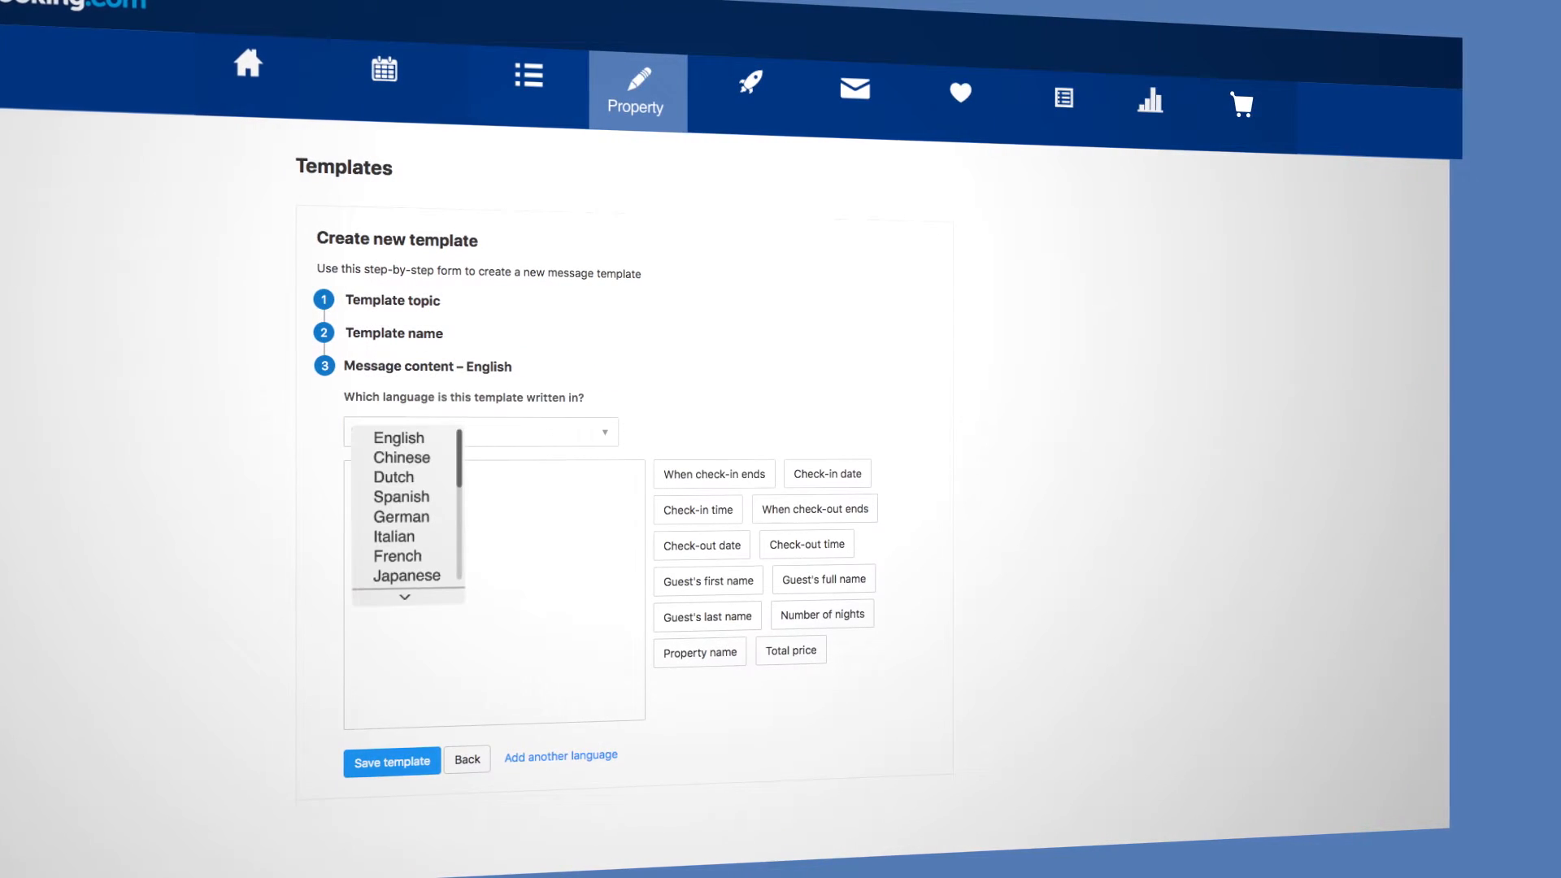
pyautogui.moveTo(403, 438)
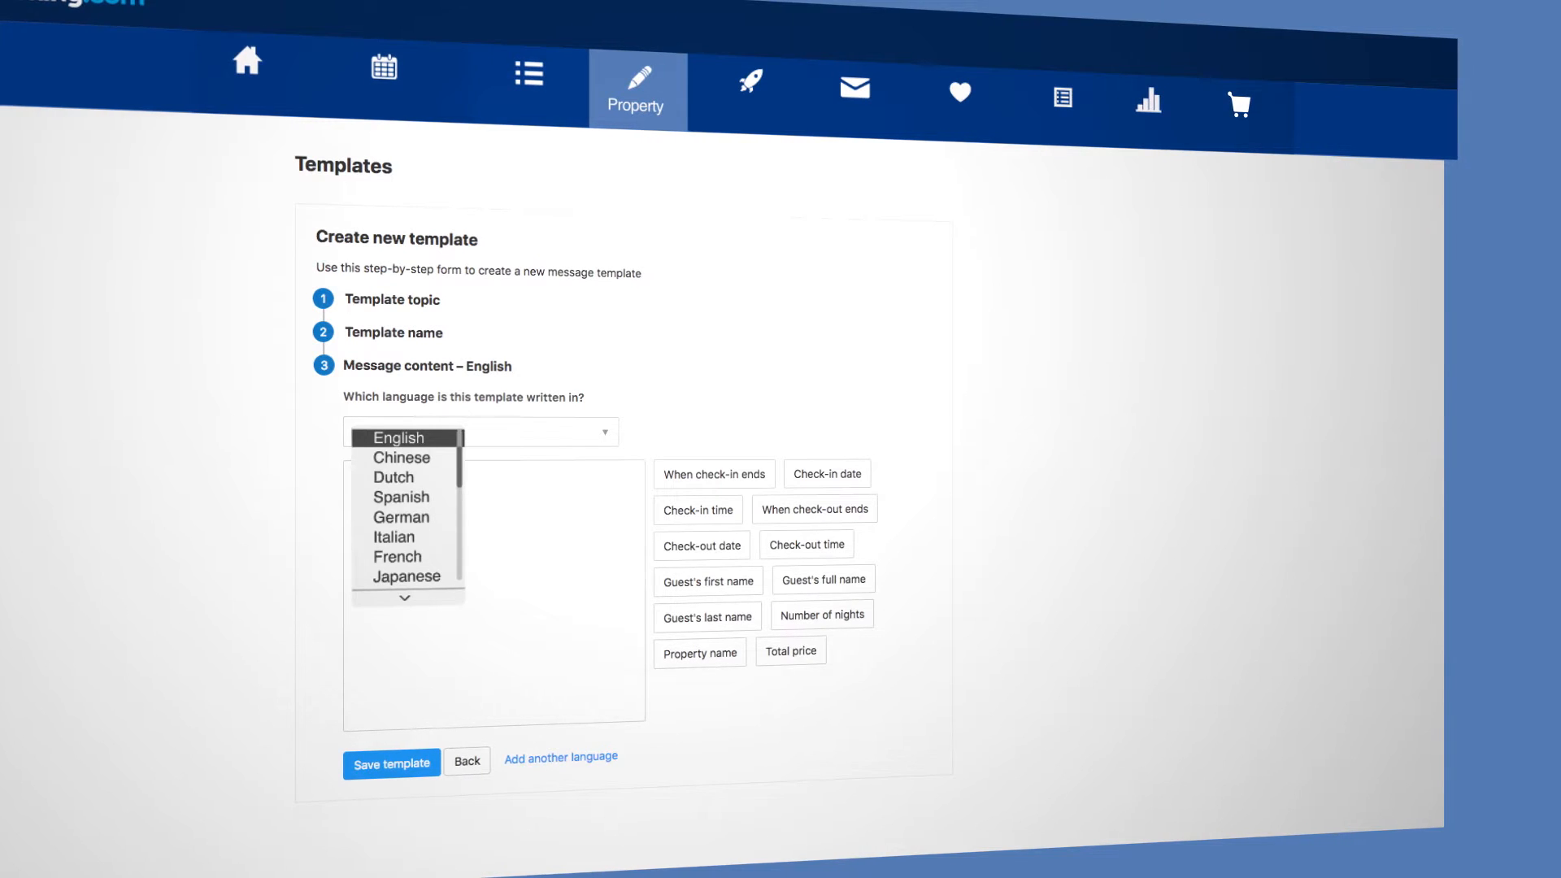
pyautogui.click(399, 437)
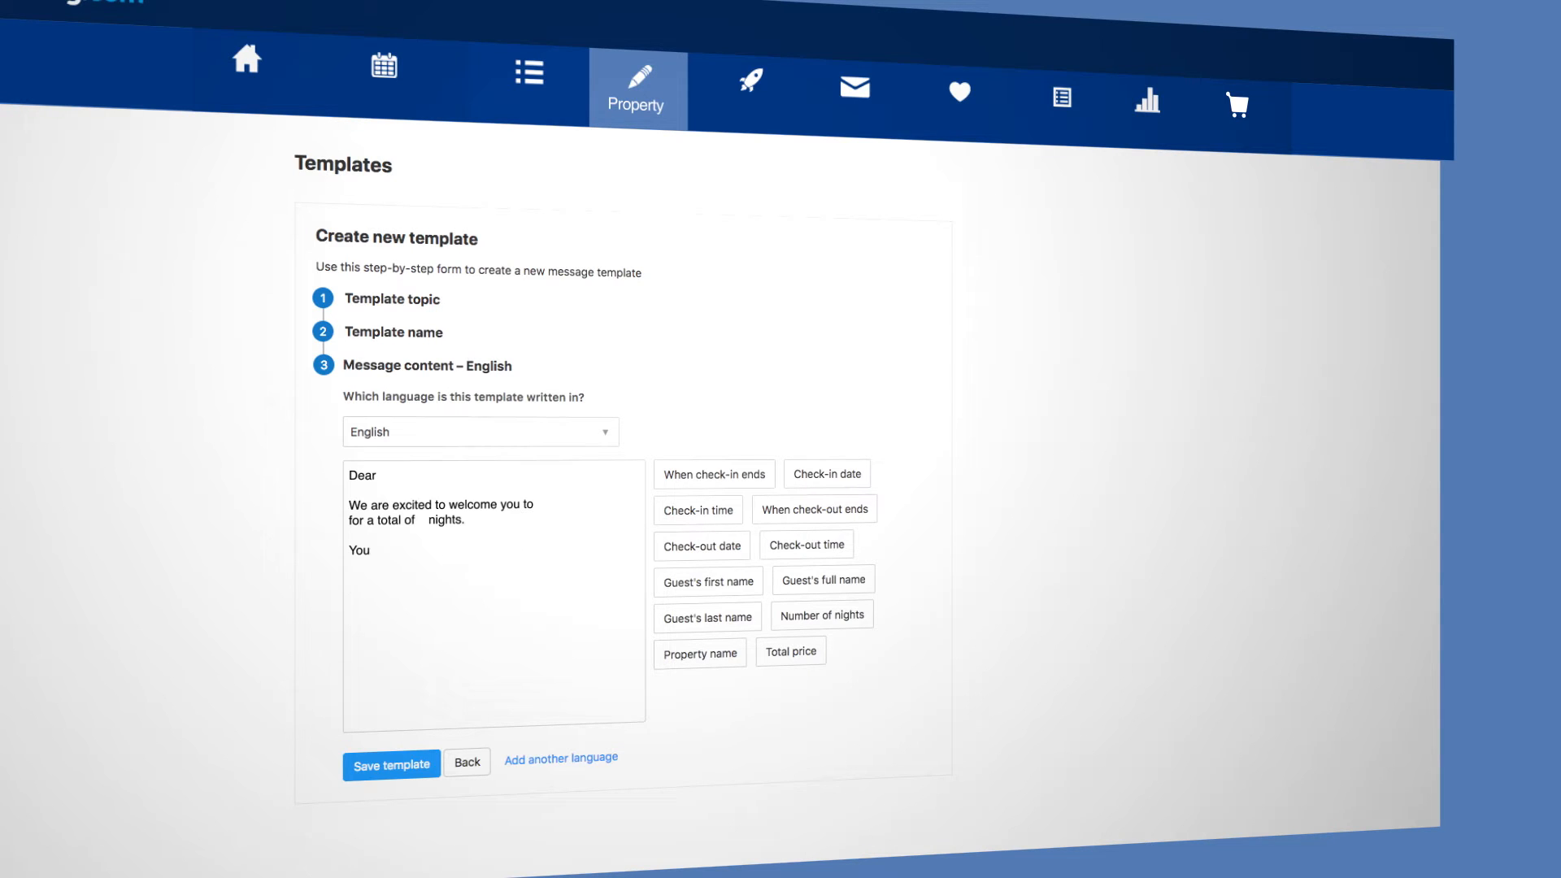
pyautogui.click(822, 578)
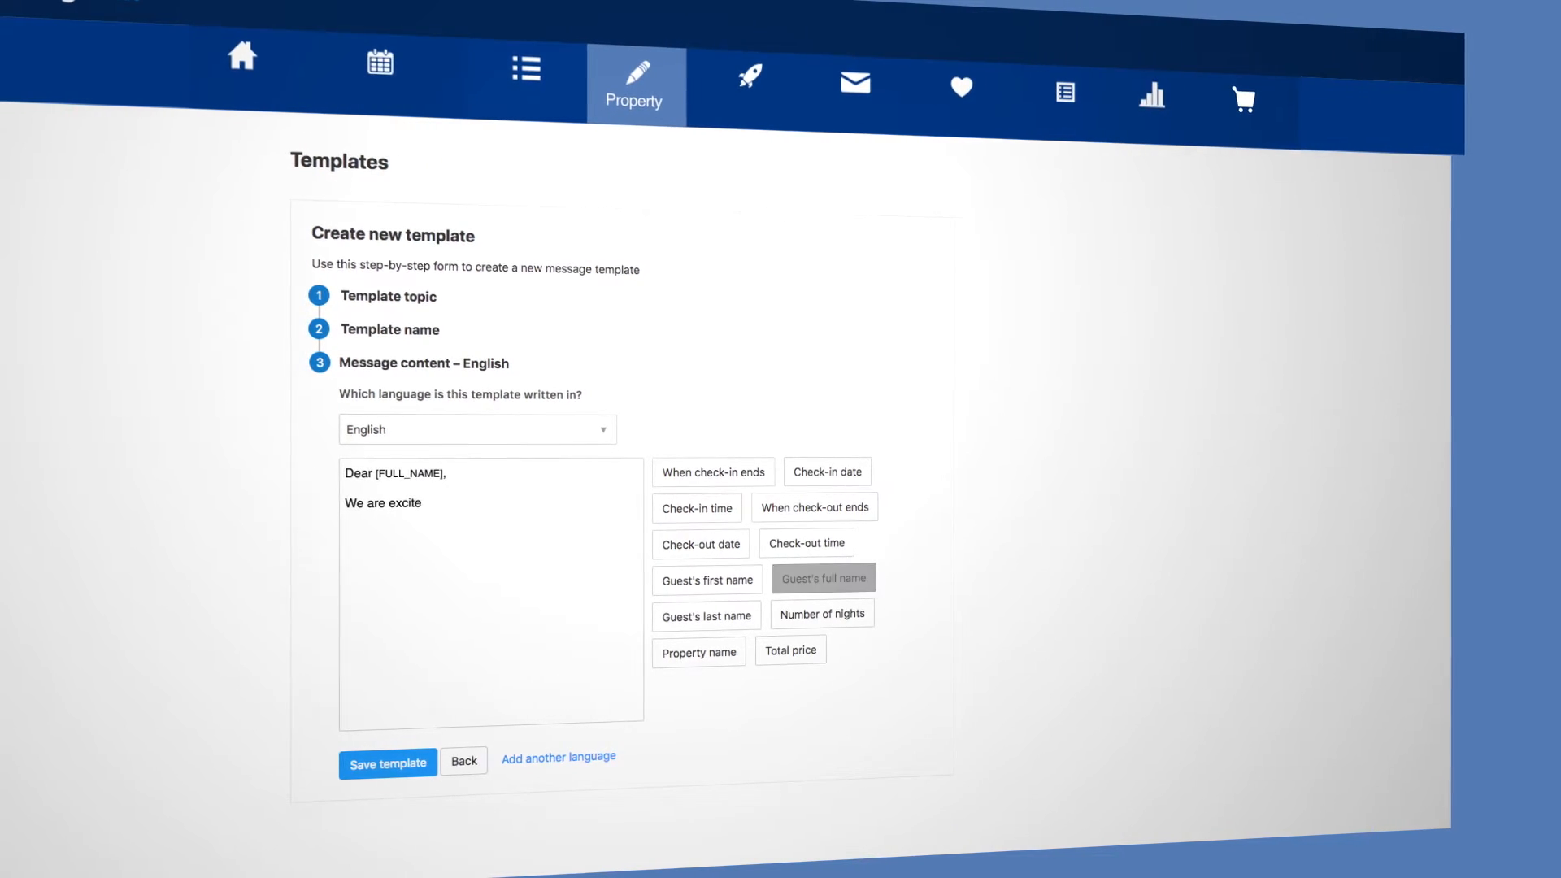
pyautogui.click(694, 647)
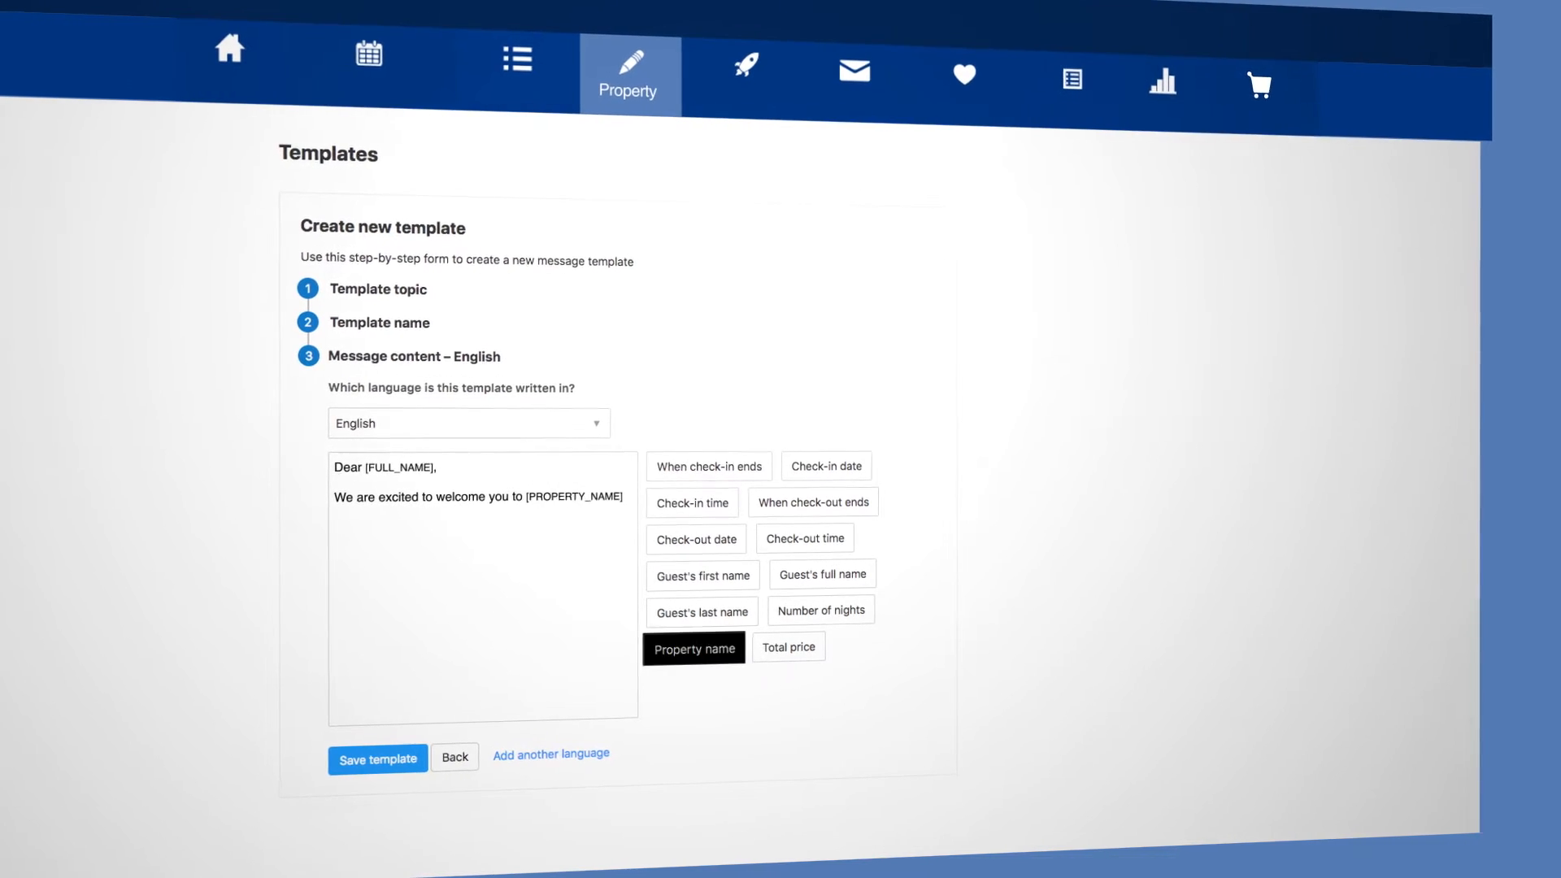
pyautogui.click(821, 609)
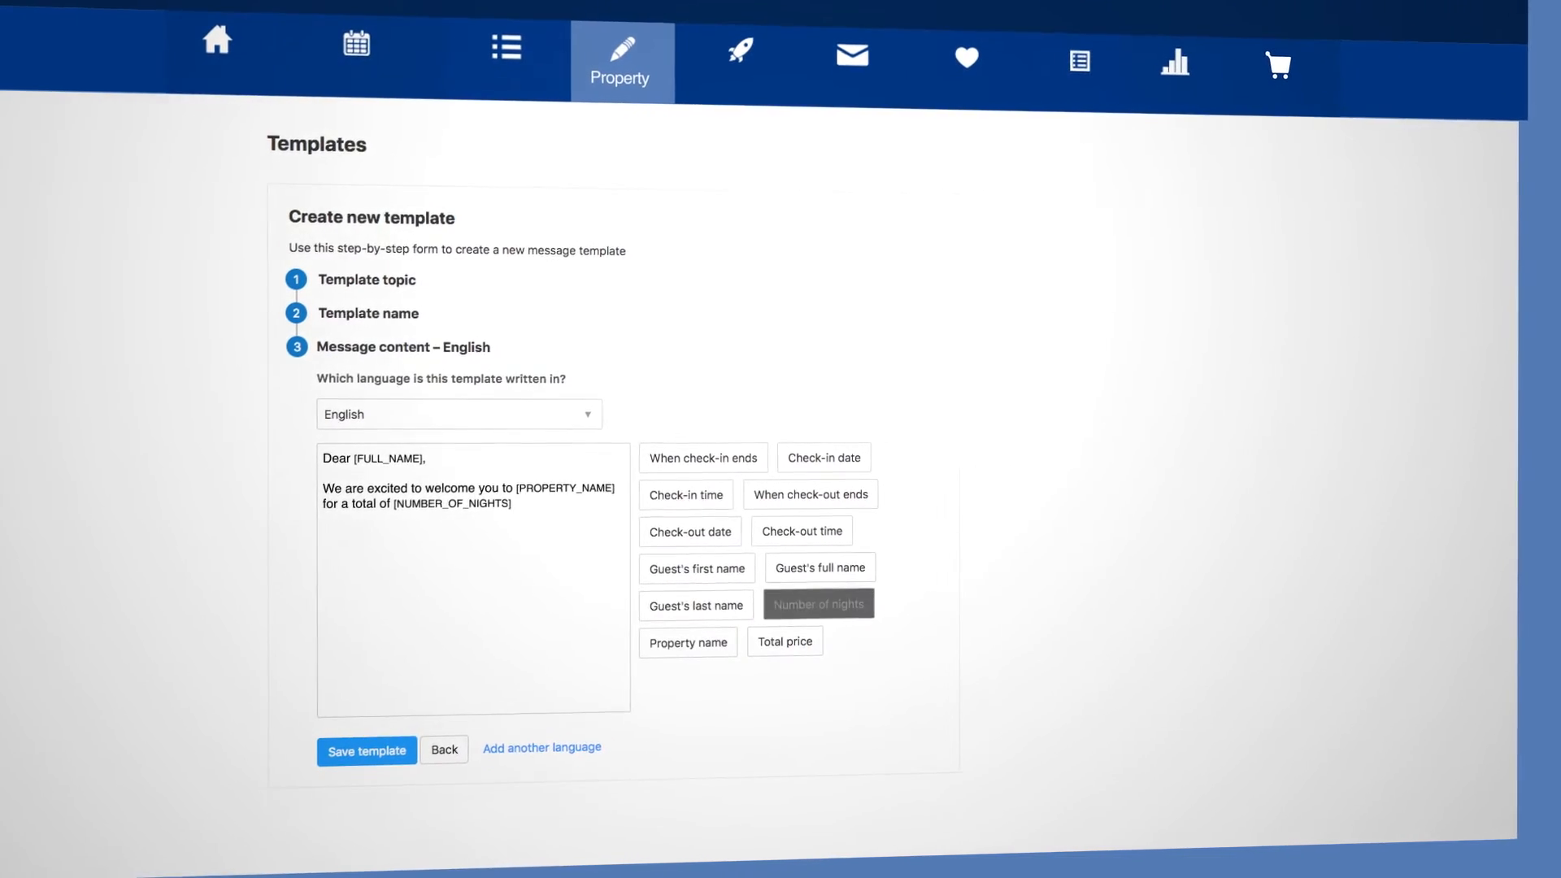
pyautogui.click(822, 448)
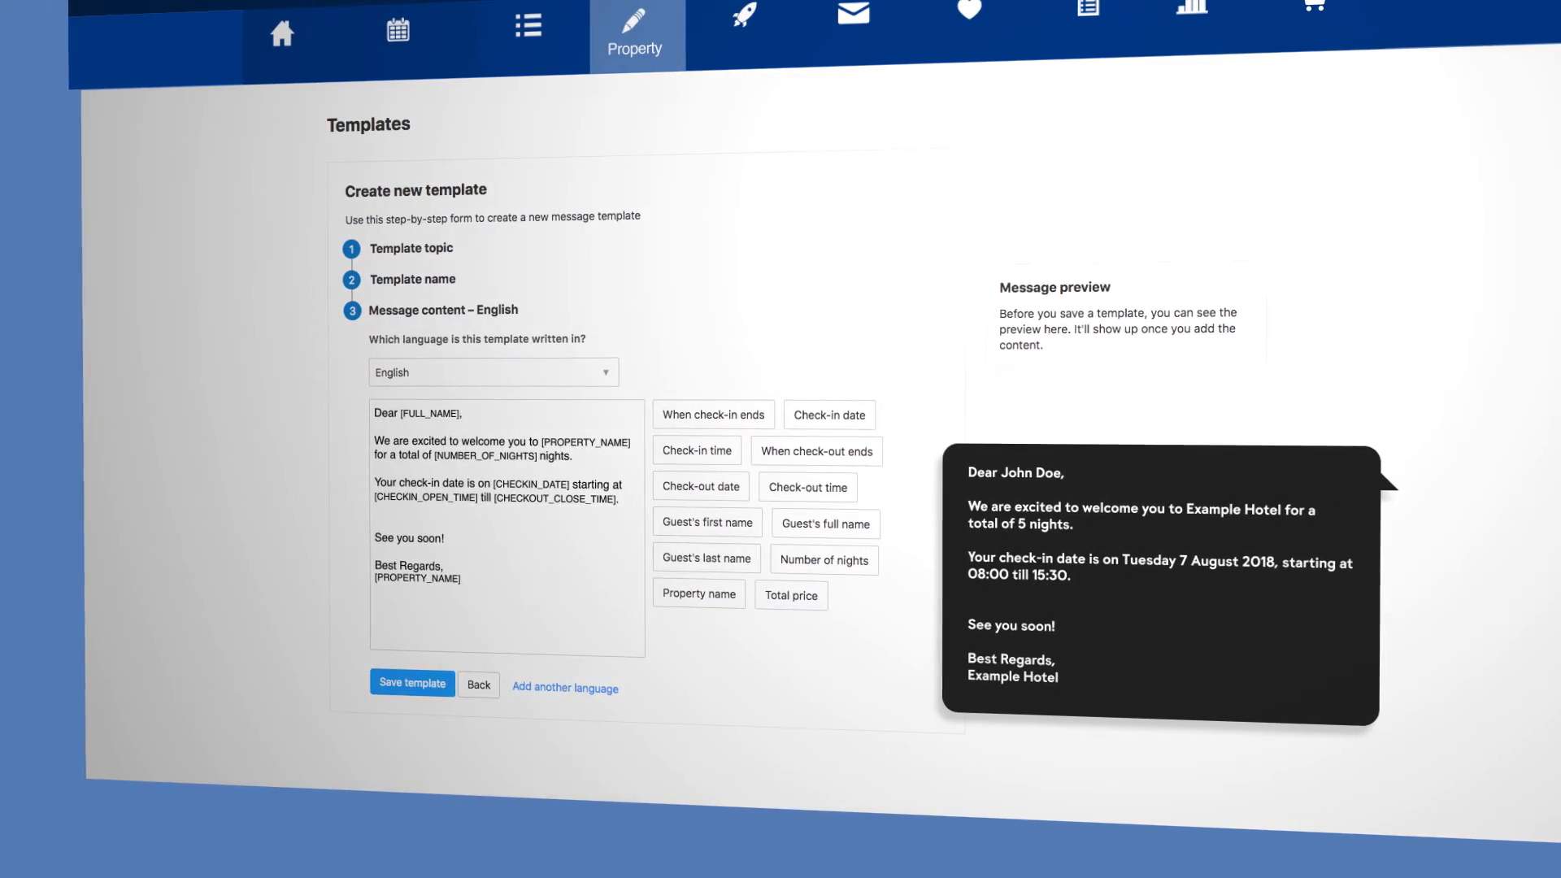
# Add a Chinese language version to the Welcome information template.
pyautogui.scroll(-3)
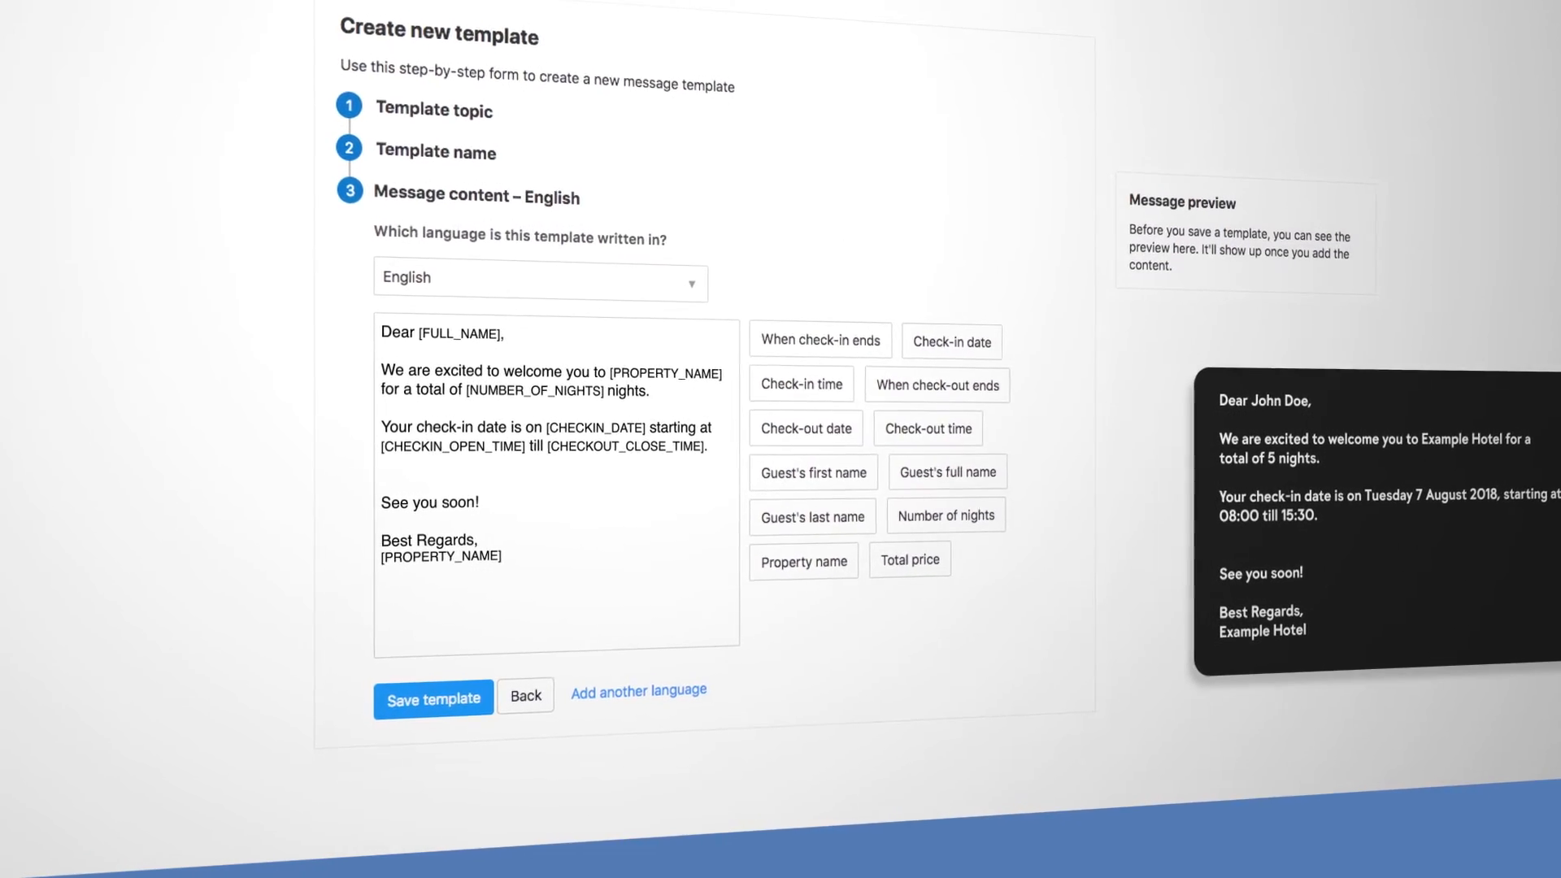
pyautogui.click(537, 278)
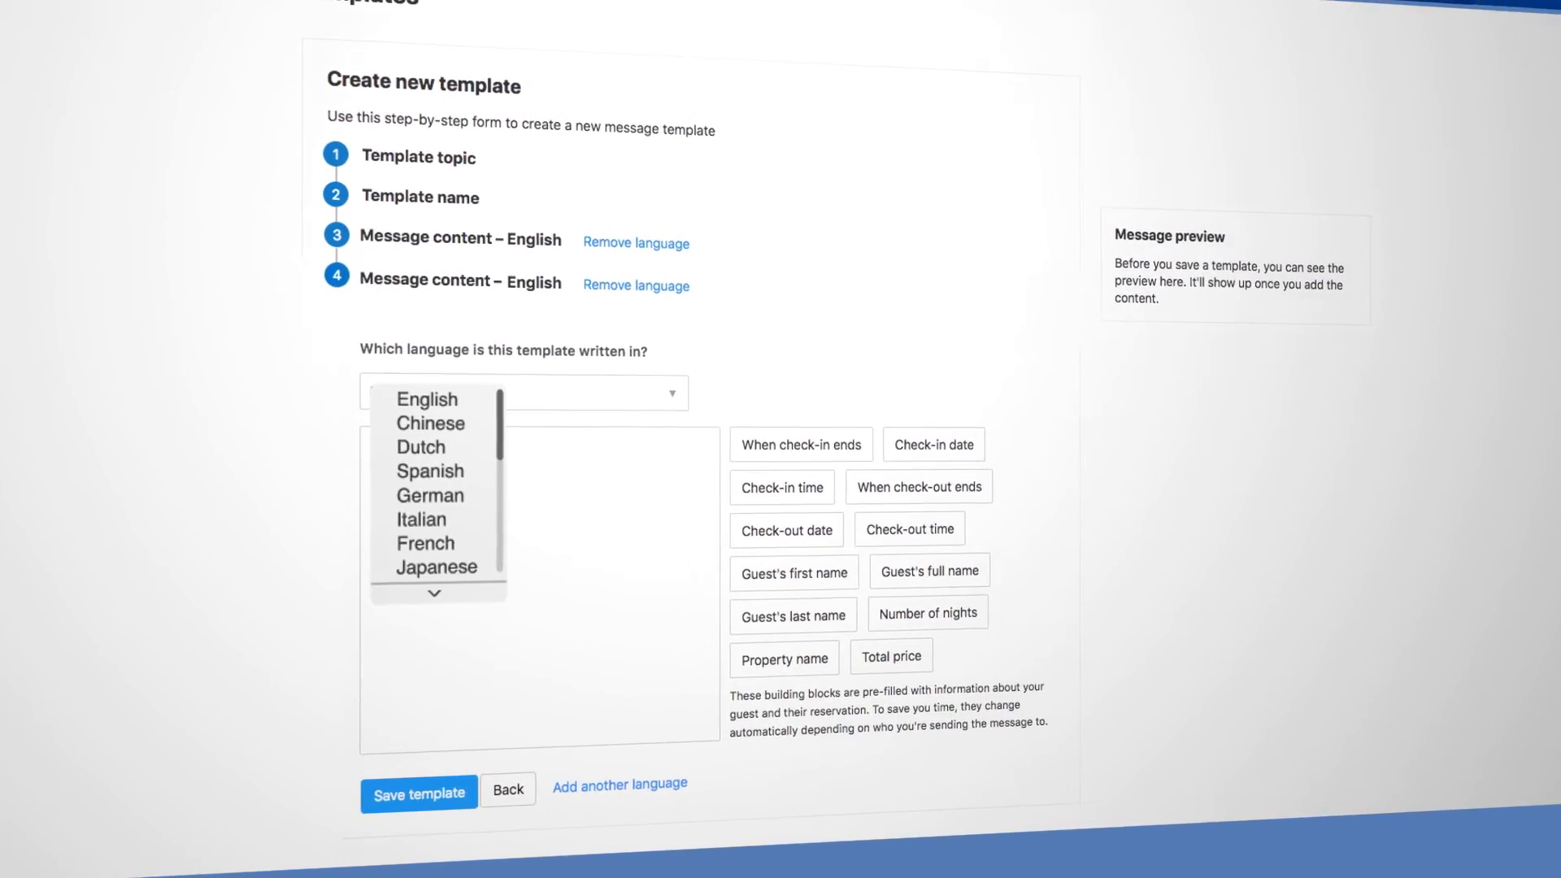
pyautogui.click(431, 425)
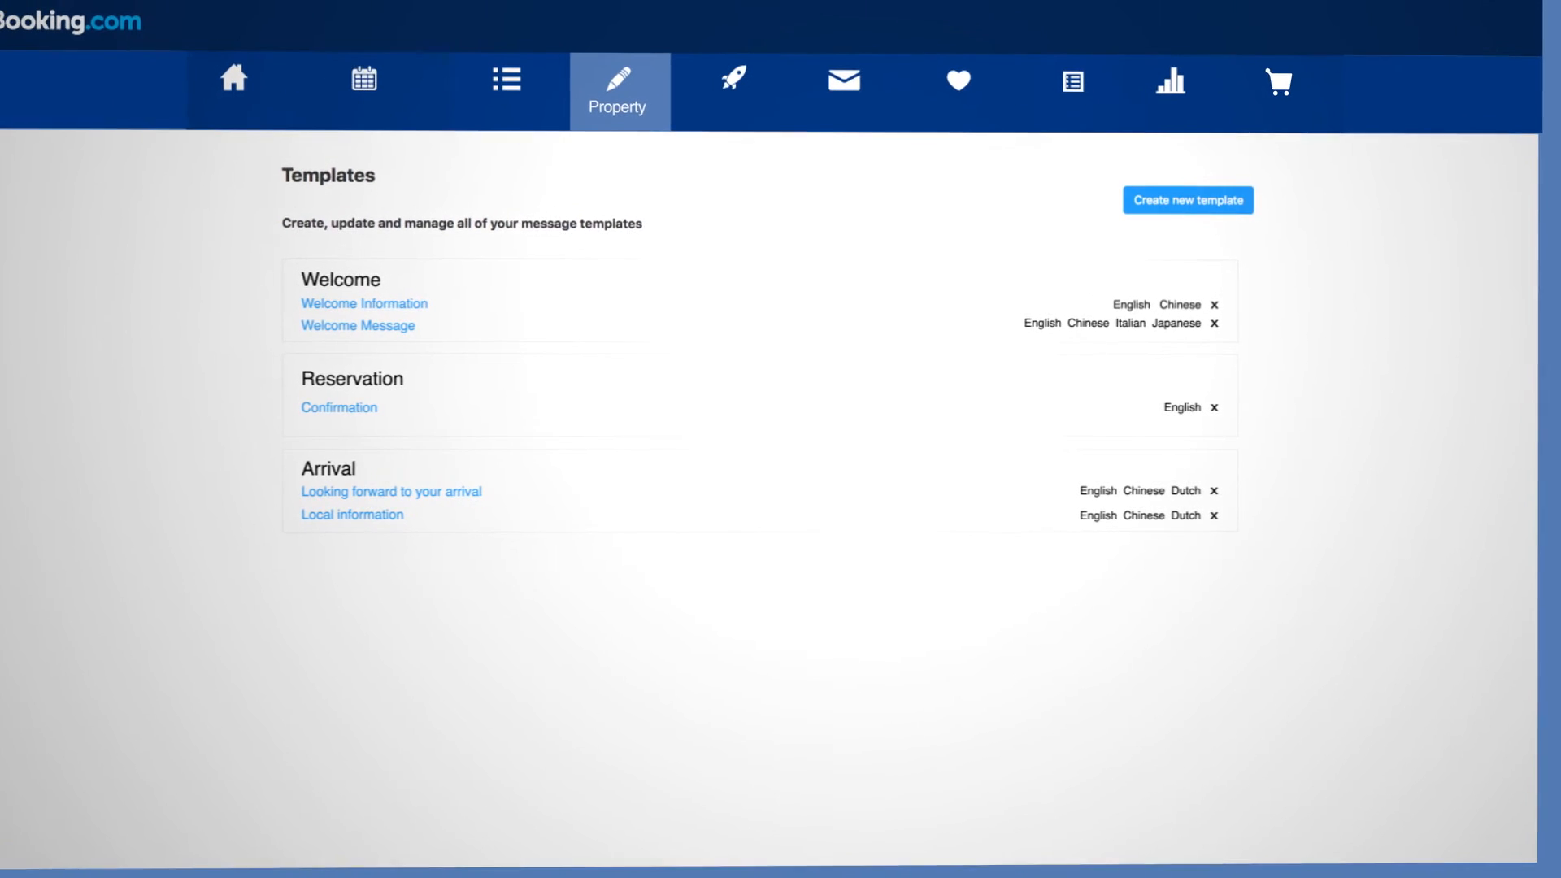
# Return to Messaging preferences and start Schedule a template under Template scheduler.
pyautogui.click(632, 95)
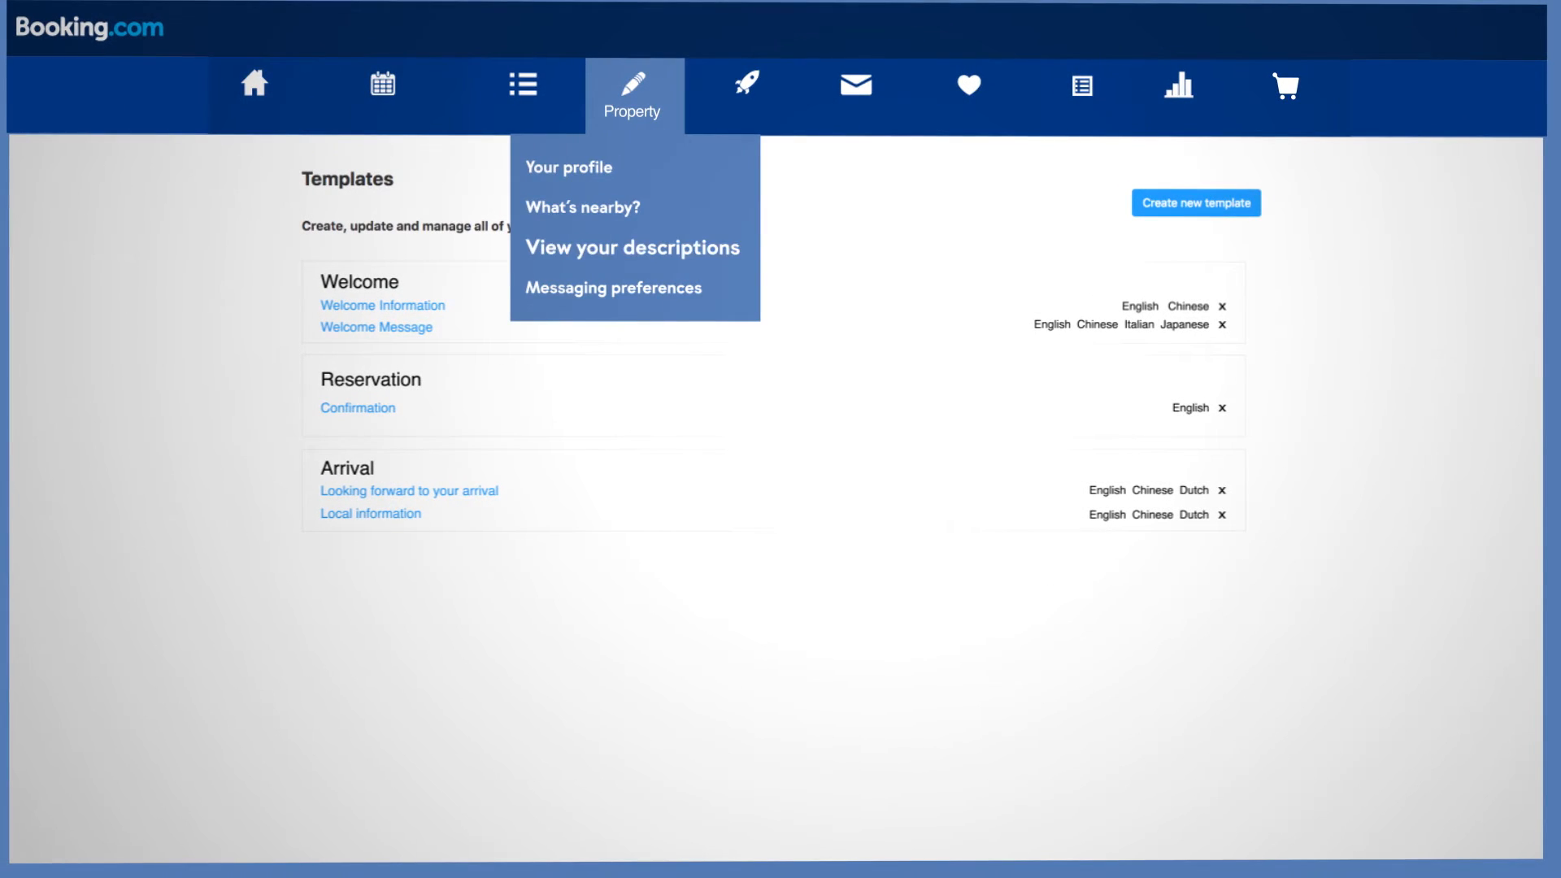
pyautogui.click(612, 288)
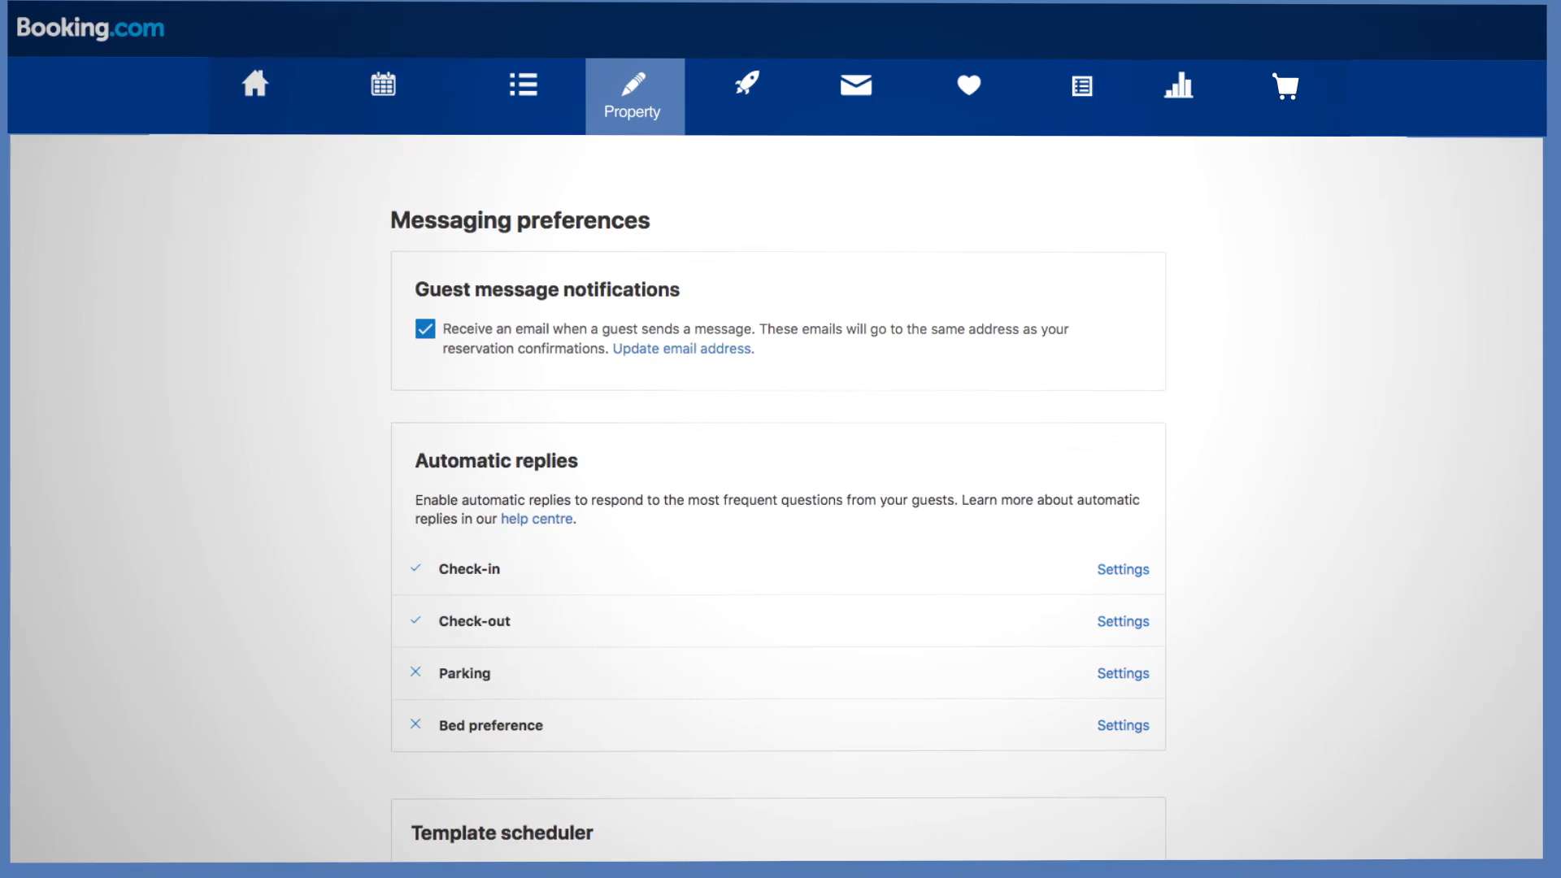
pyautogui.scroll(-3)
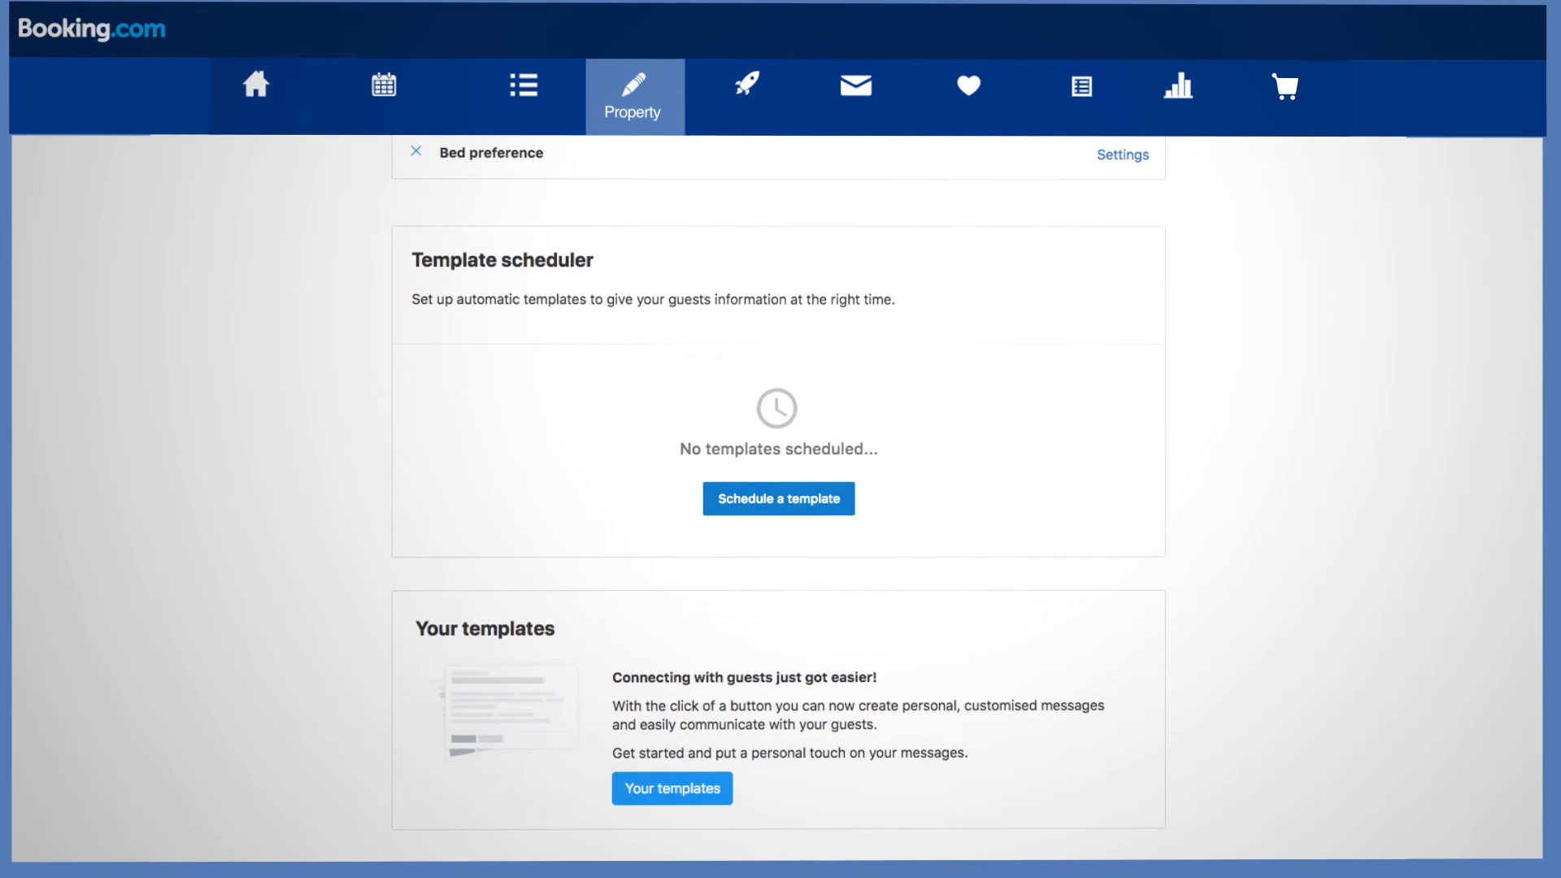
pyautogui.click(777, 499)
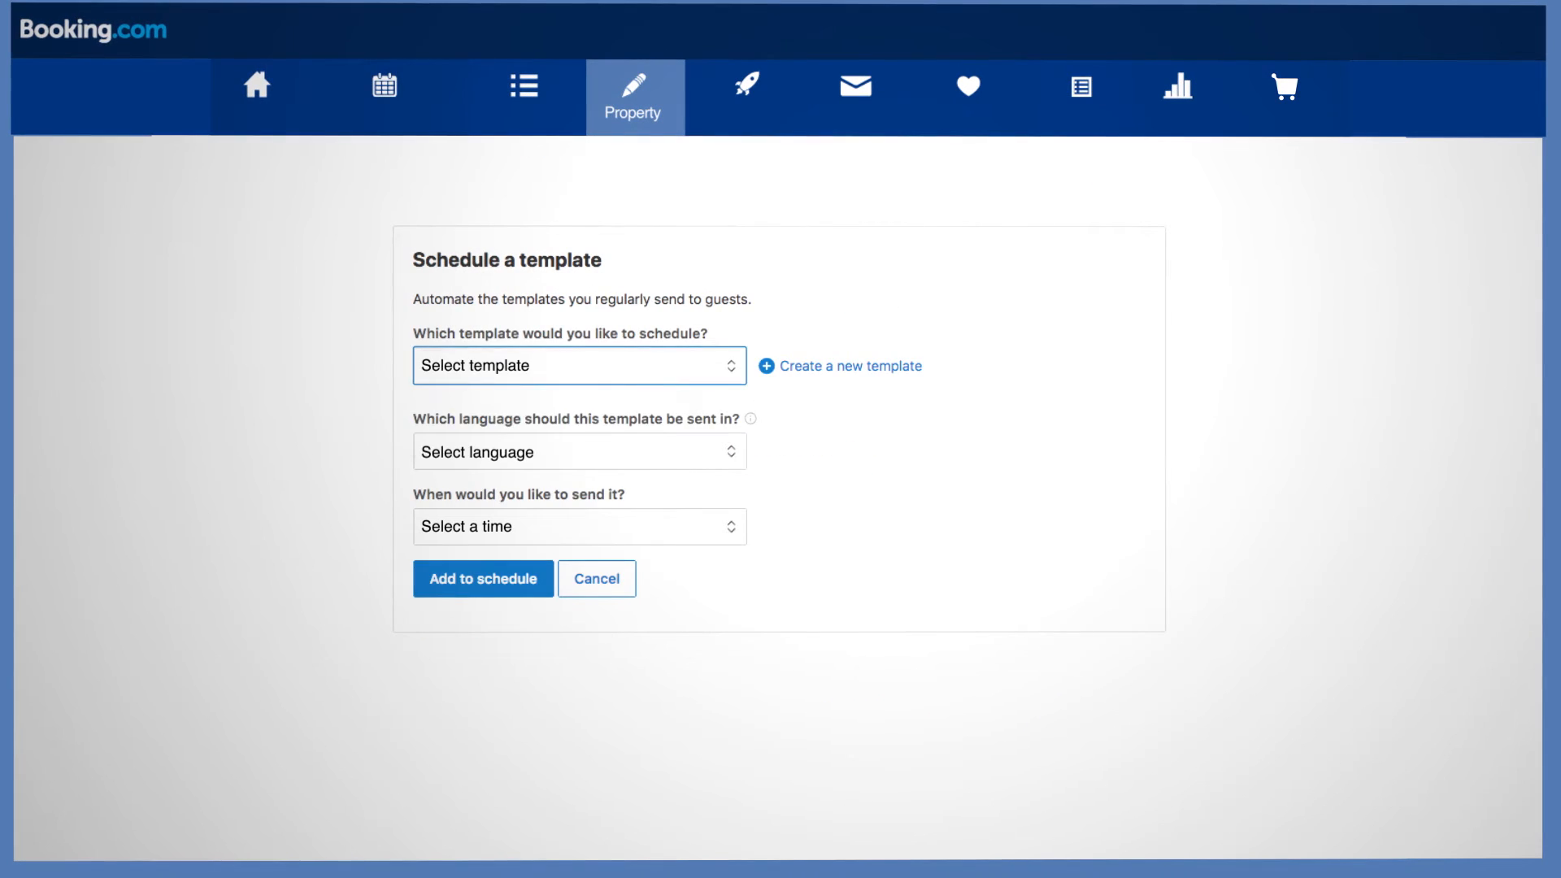
# Schedule Welcome message in English, sent on the day of guest arrival.
pyautogui.click(578, 365)
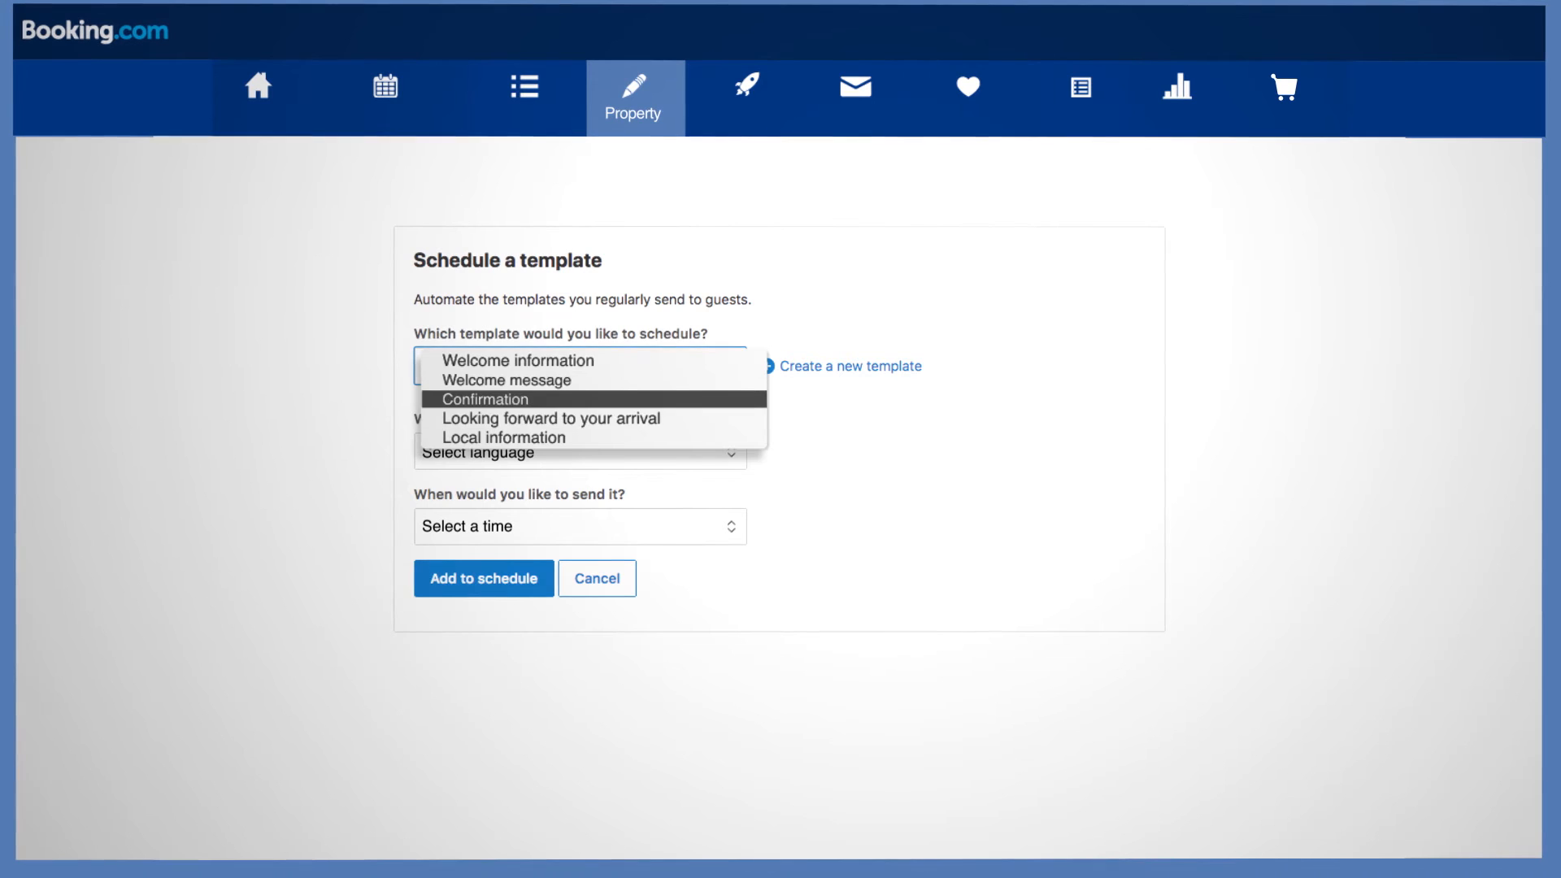
pyautogui.click(508, 380)
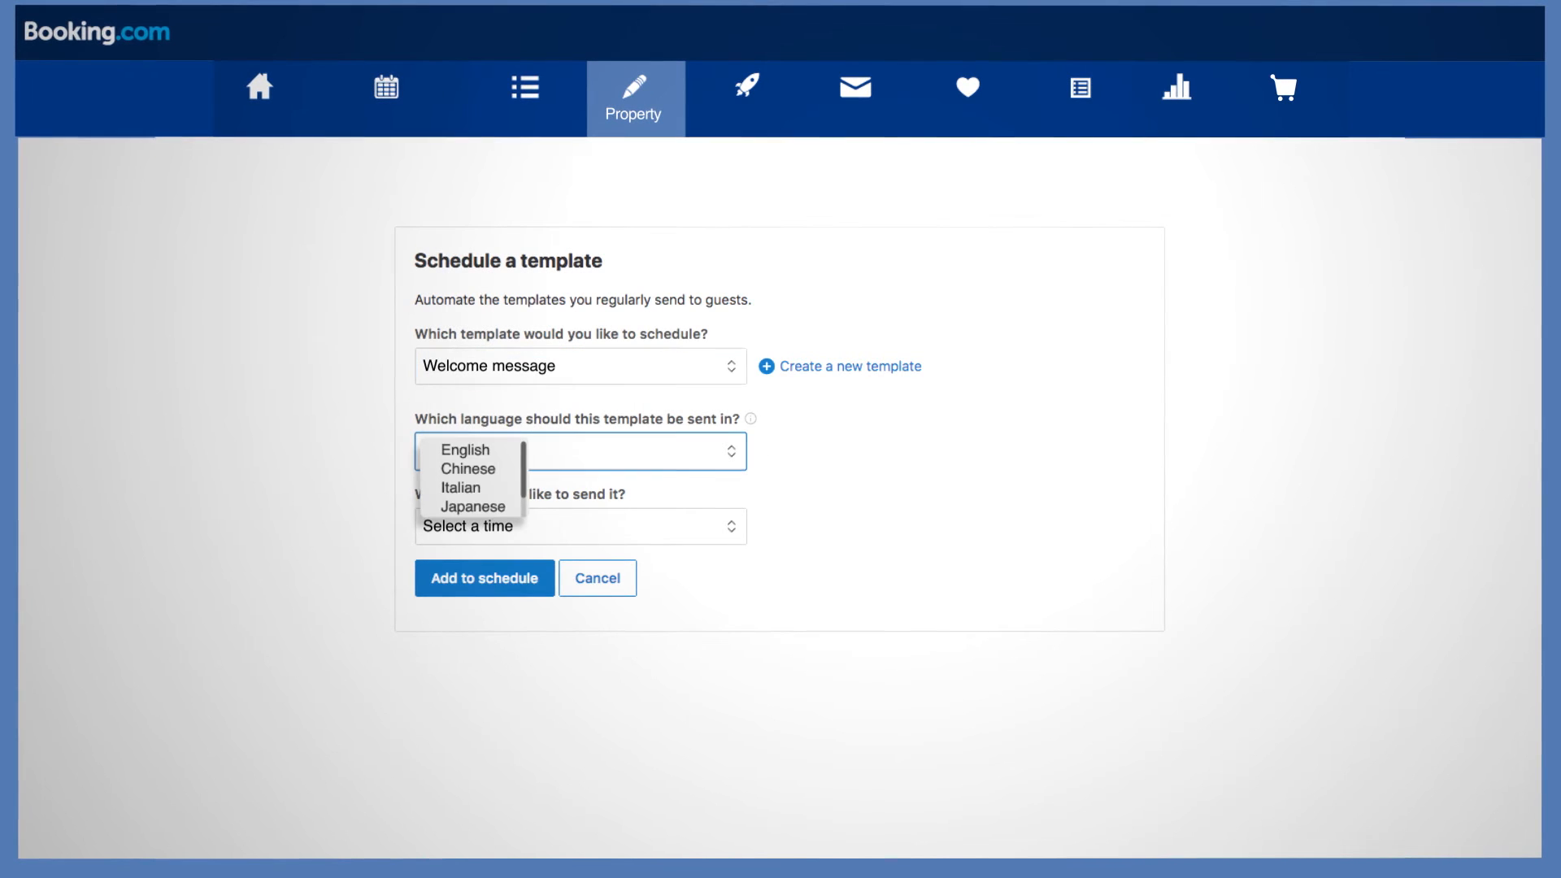
pyautogui.moveTo(465, 449)
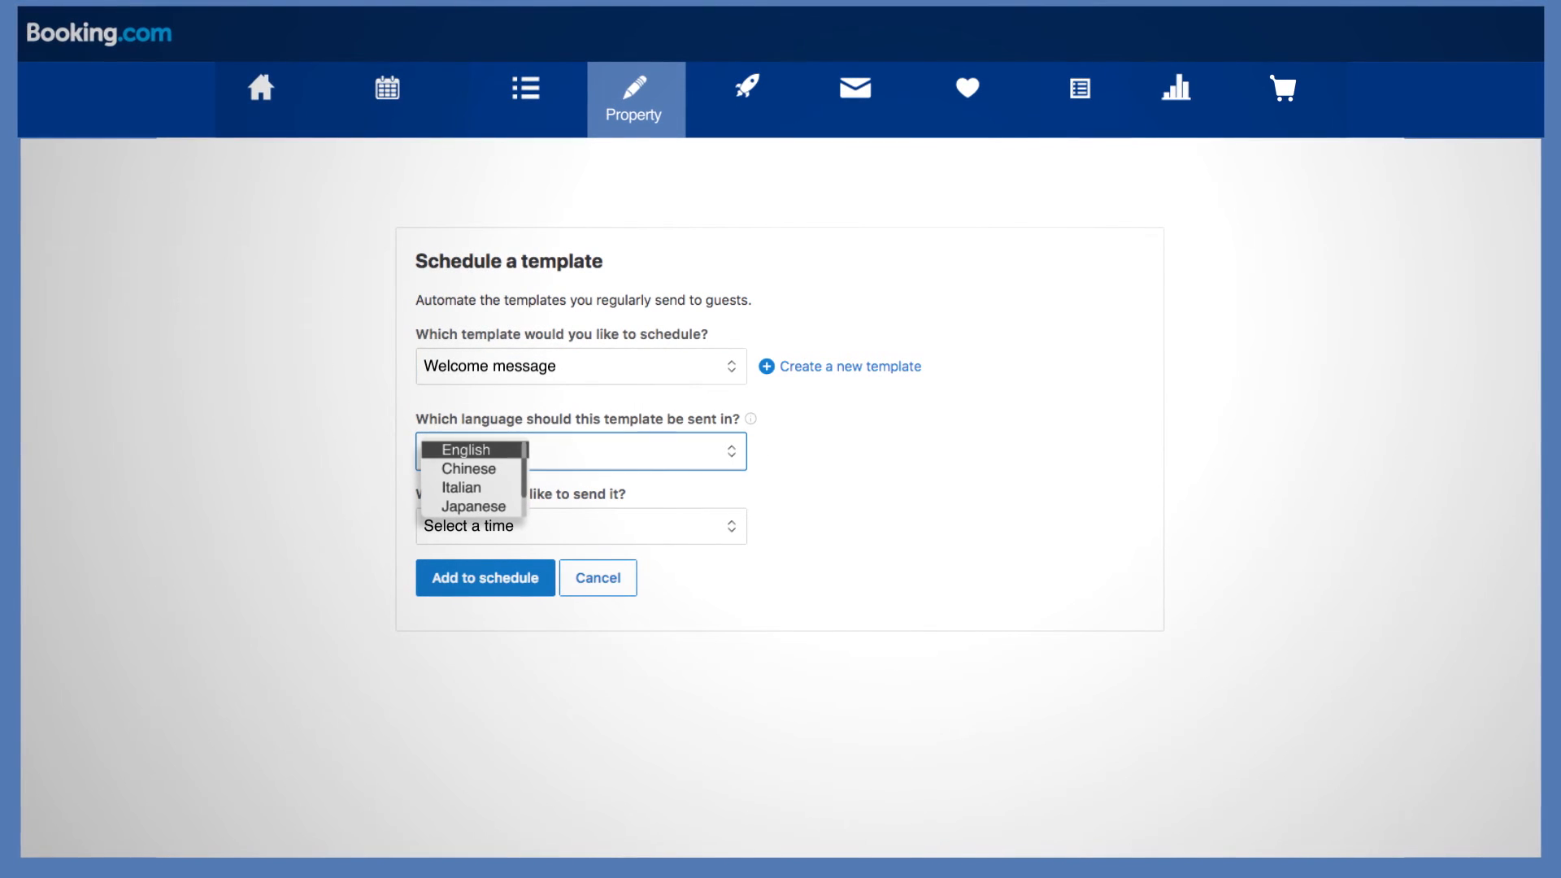
pyautogui.click(468, 449)
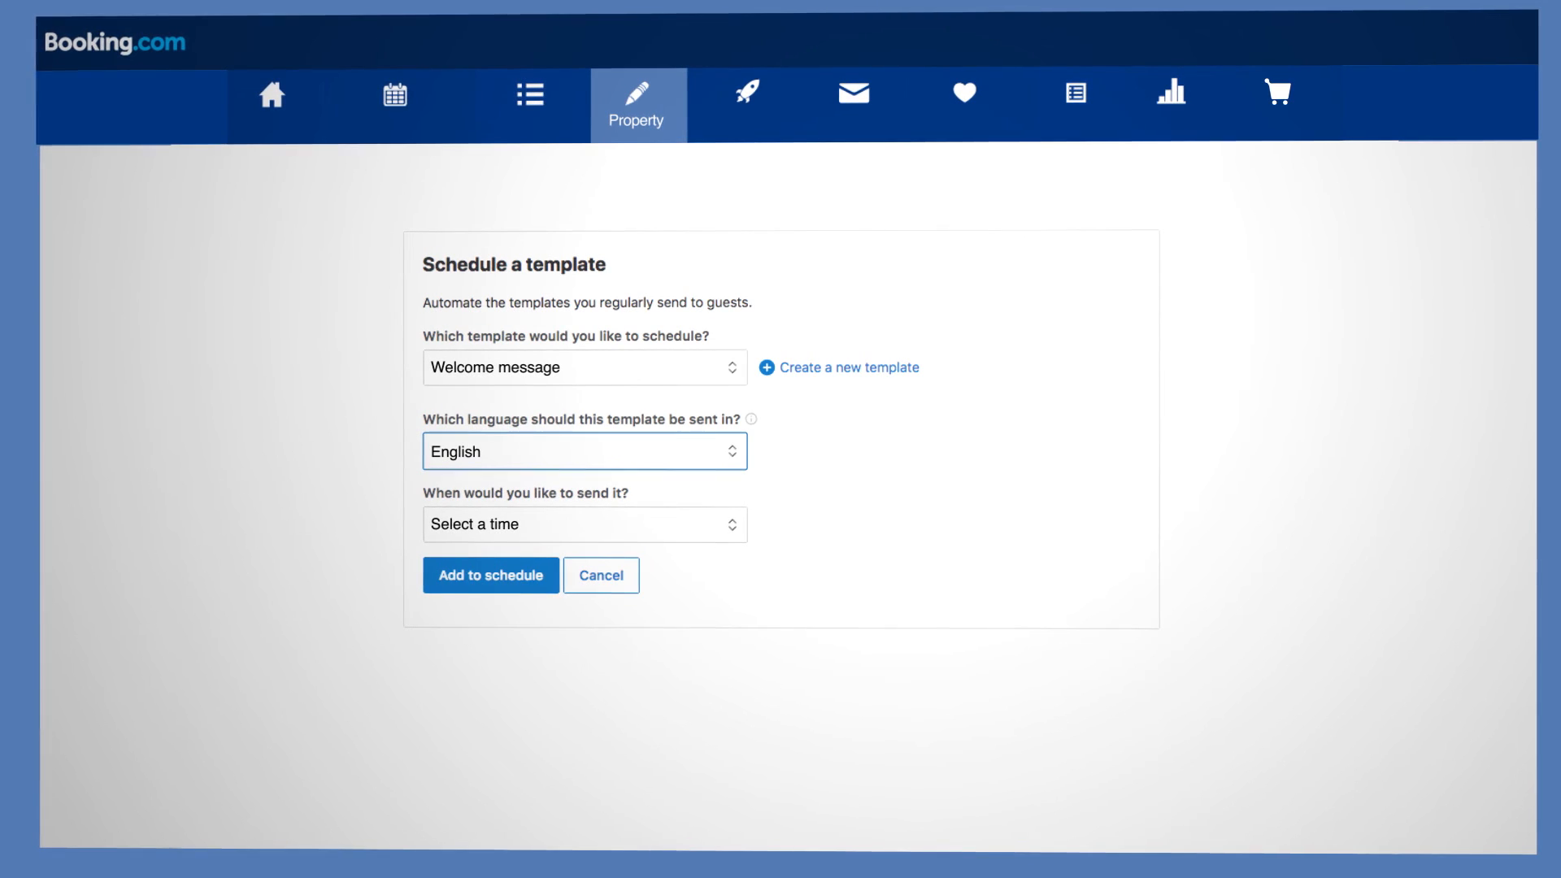
pyautogui.click(585, 524)
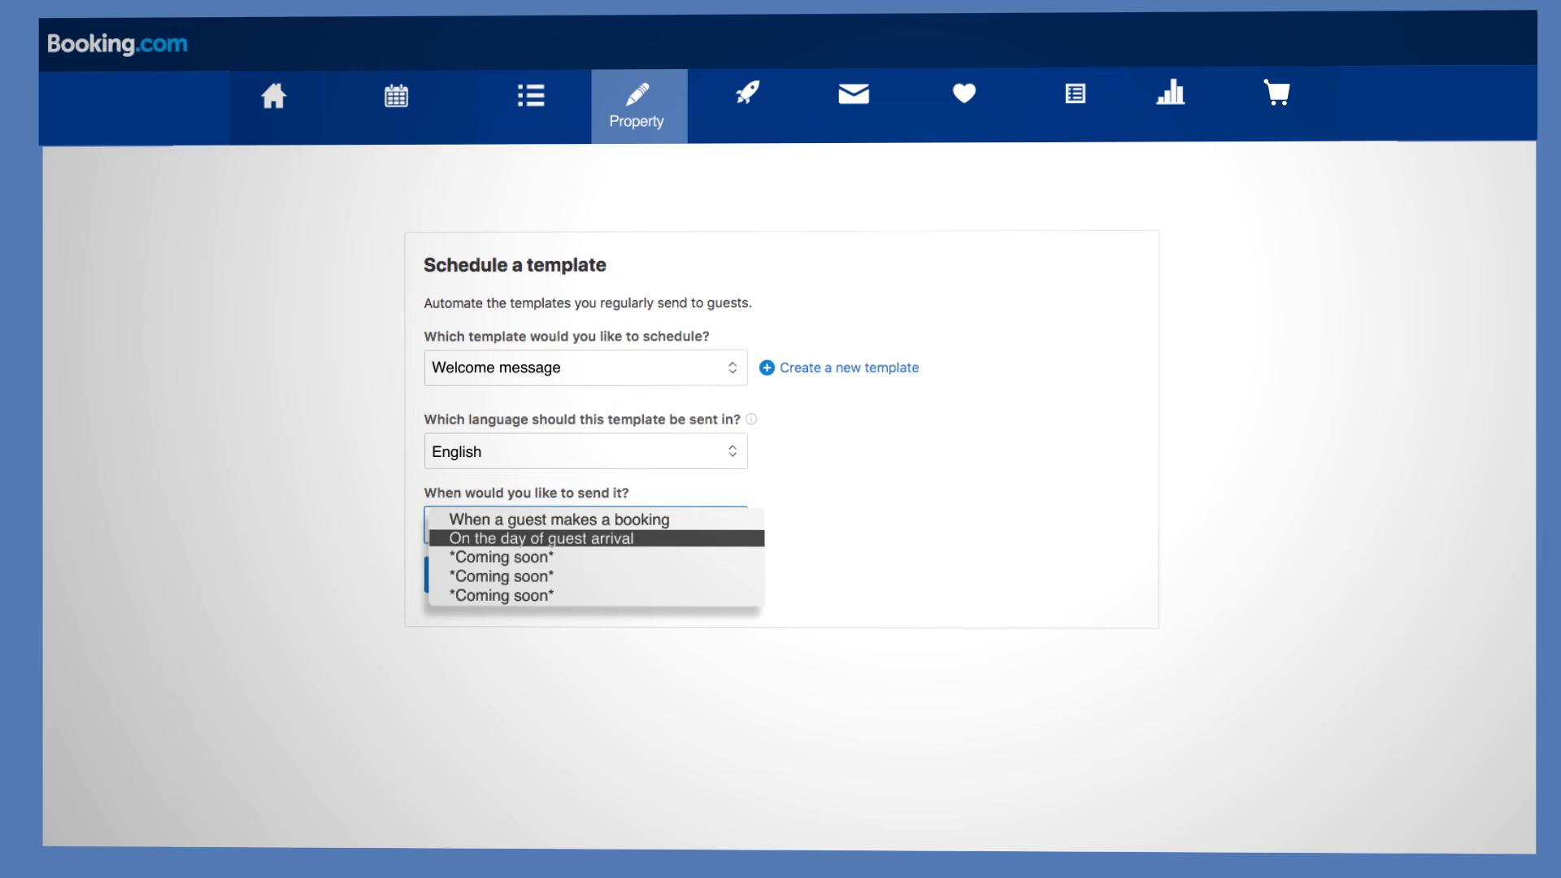
pyautogui.click(540, 538)
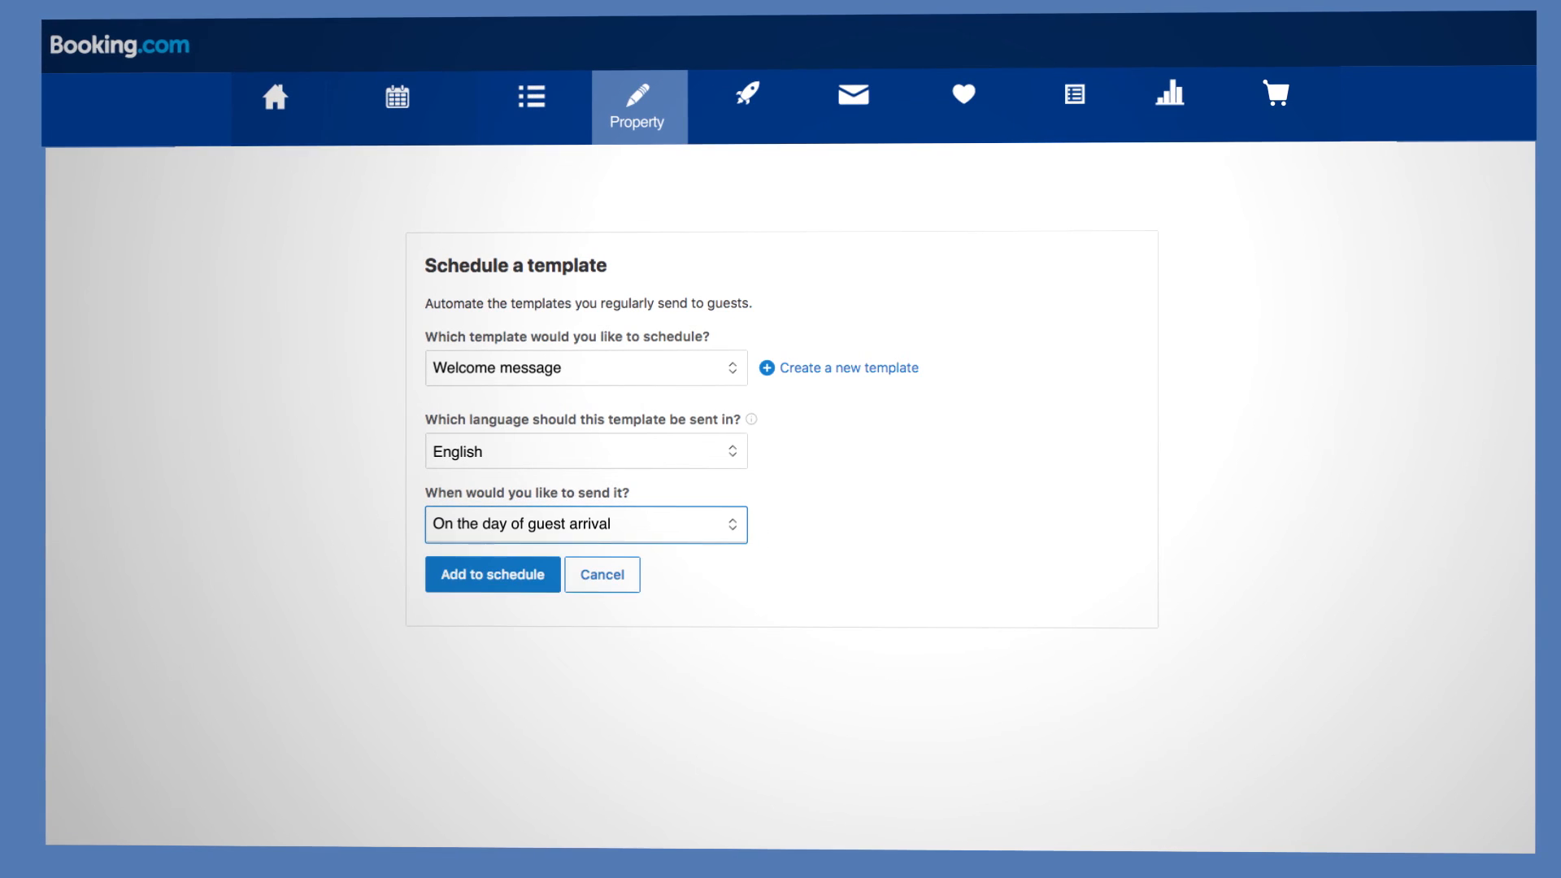